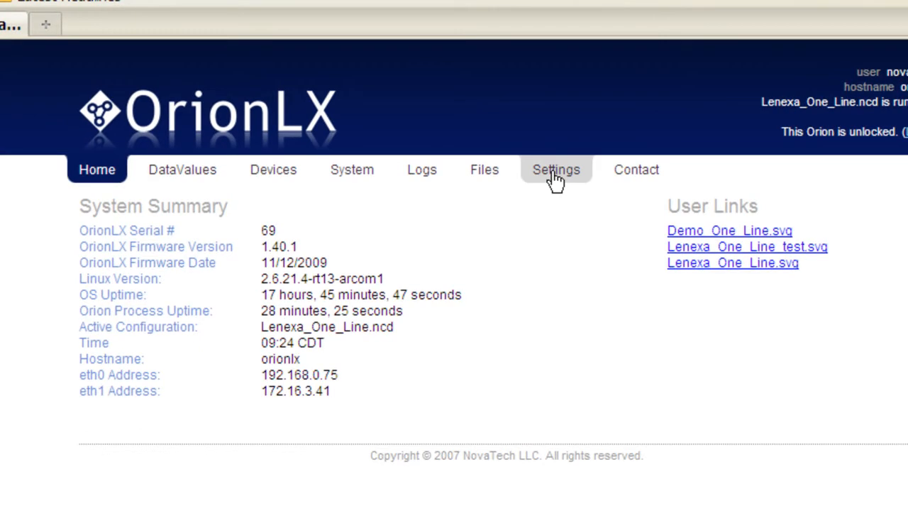
Open Settings > Users and enter the new username 'demoaccount' with its password twice
click(556, 170)
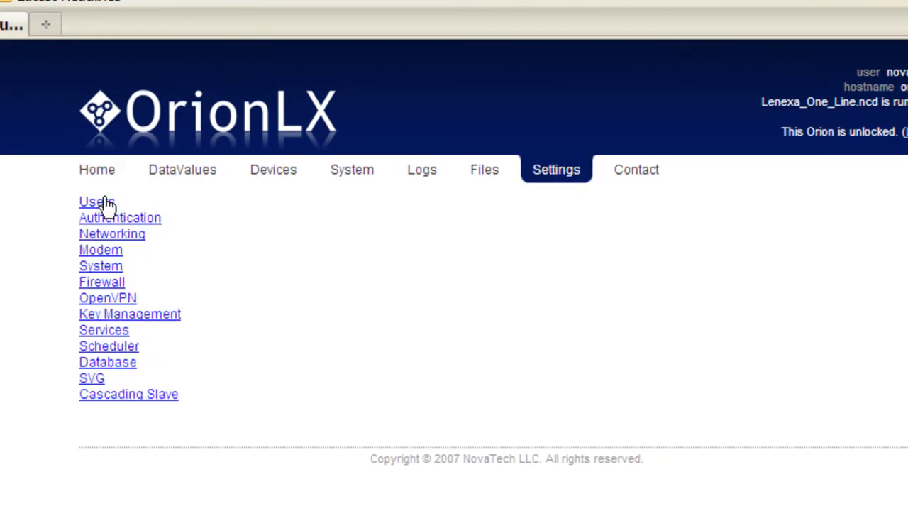
click(91, 201)
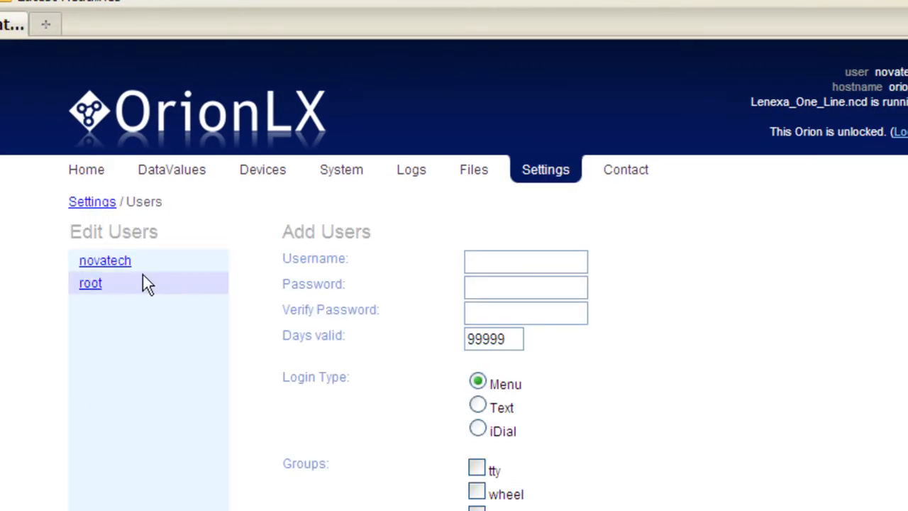
click(525, 261)
text(demoaccount)
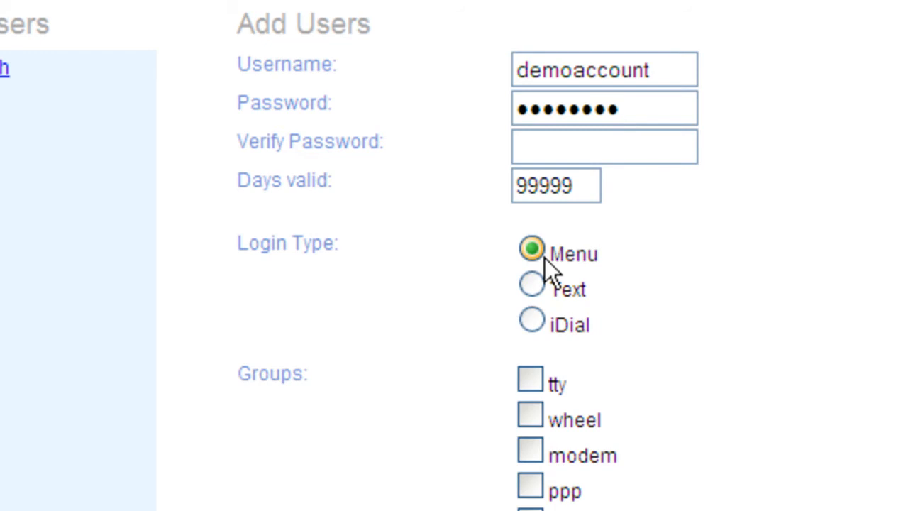
mouse_move(531, 288)
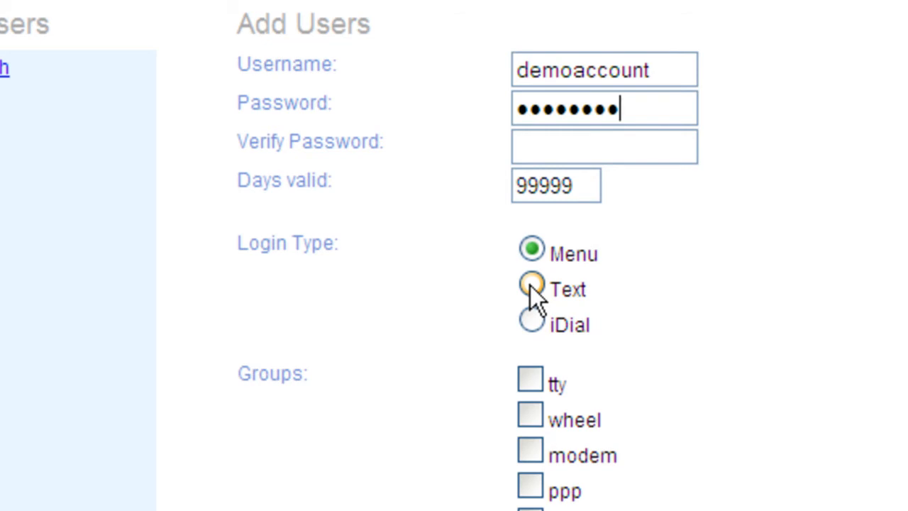
Try the Text and iDial login types, then settle on Menu
click(531, 286)
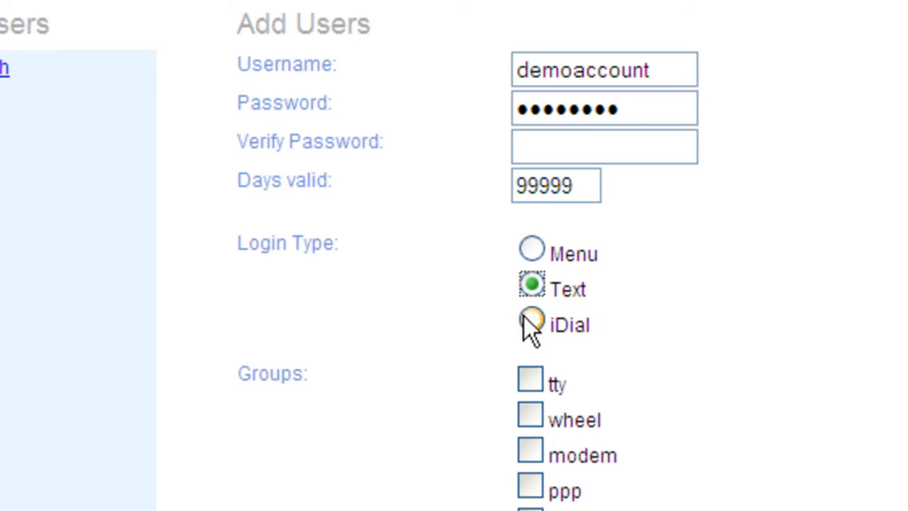
click(532, 321)
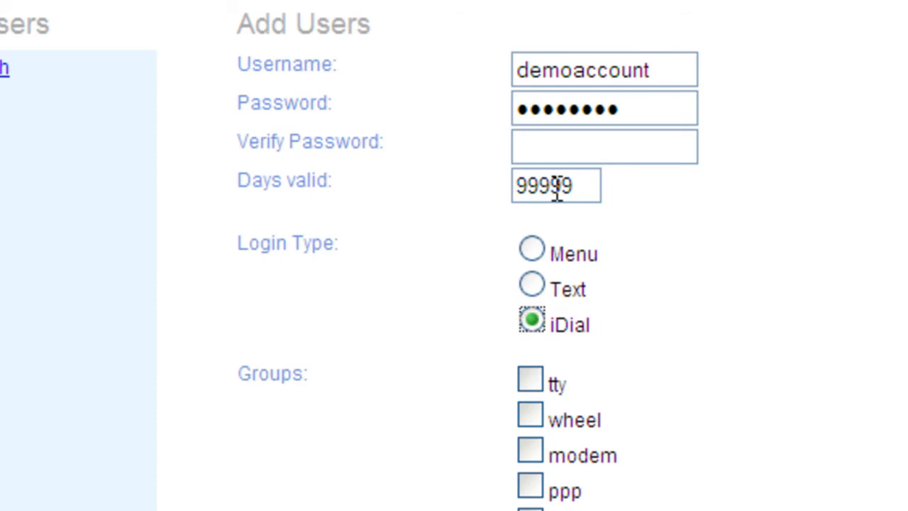
mouse_move(531, 250)
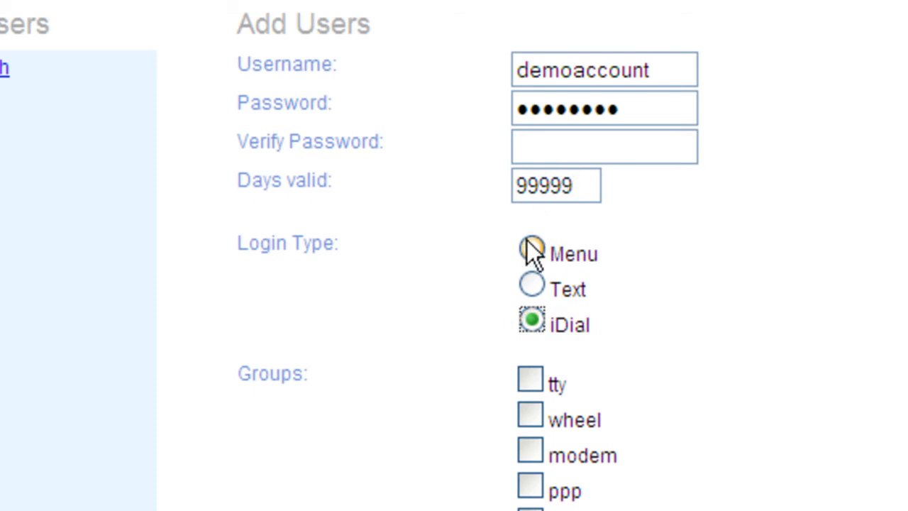
click(532, 249)
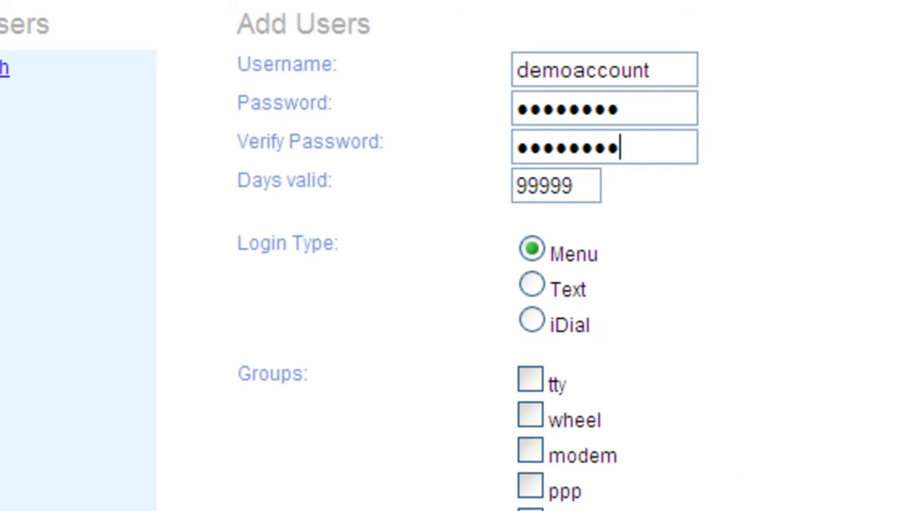
Put demoaccount in the control1 group and create the user
scroll(down, 3)
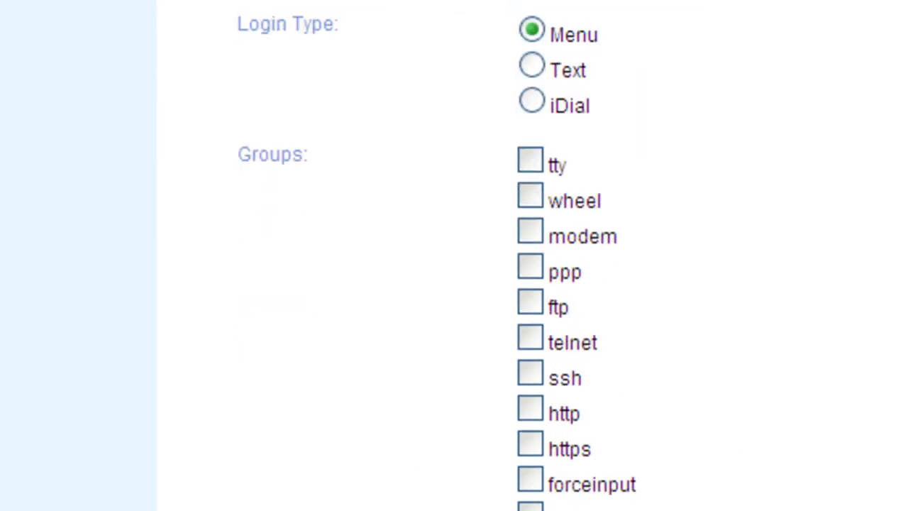
scroll(down, 3)
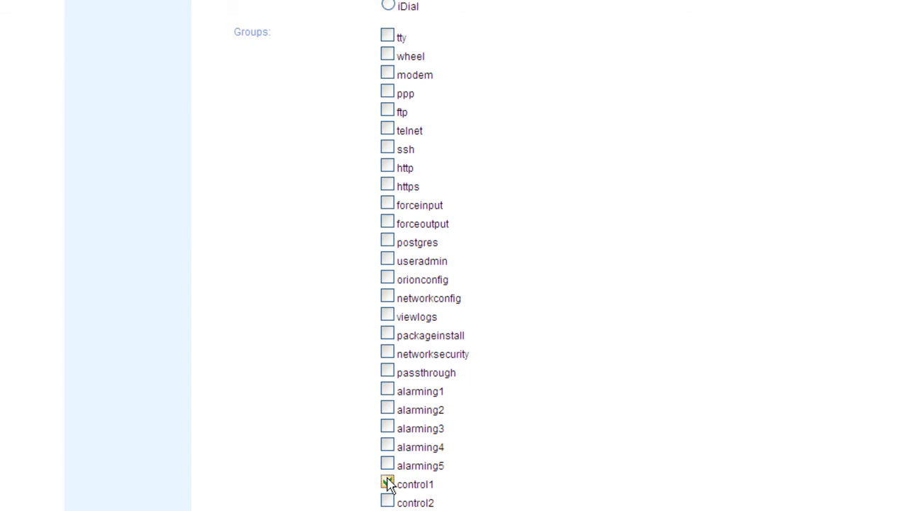
click(387, 484)
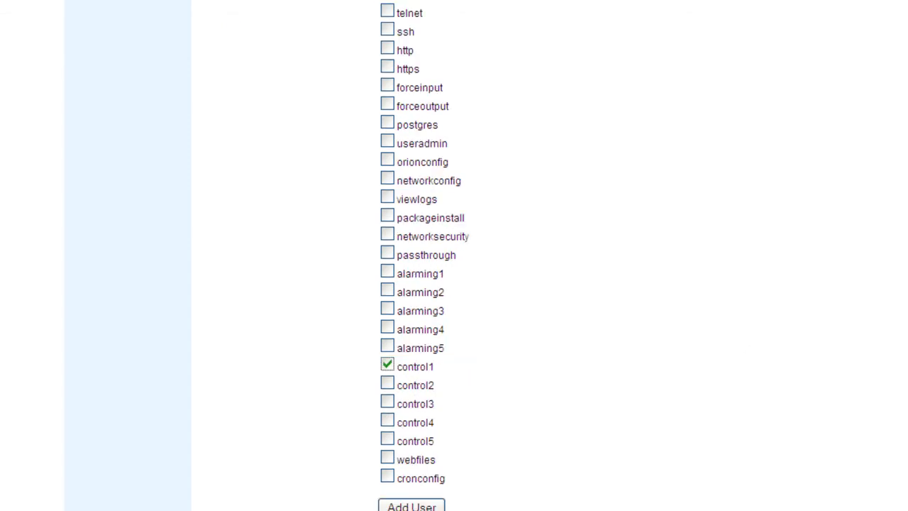
scroll(down, 3)
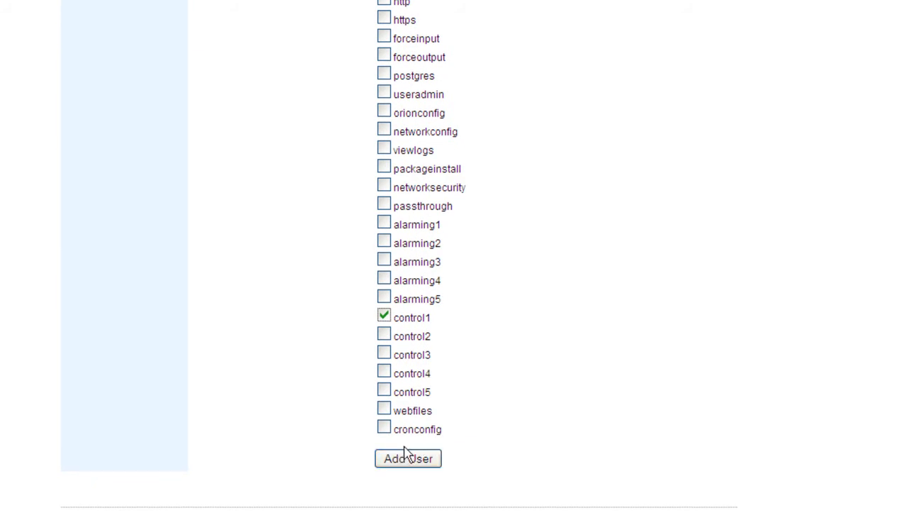
scroll(up, 3)
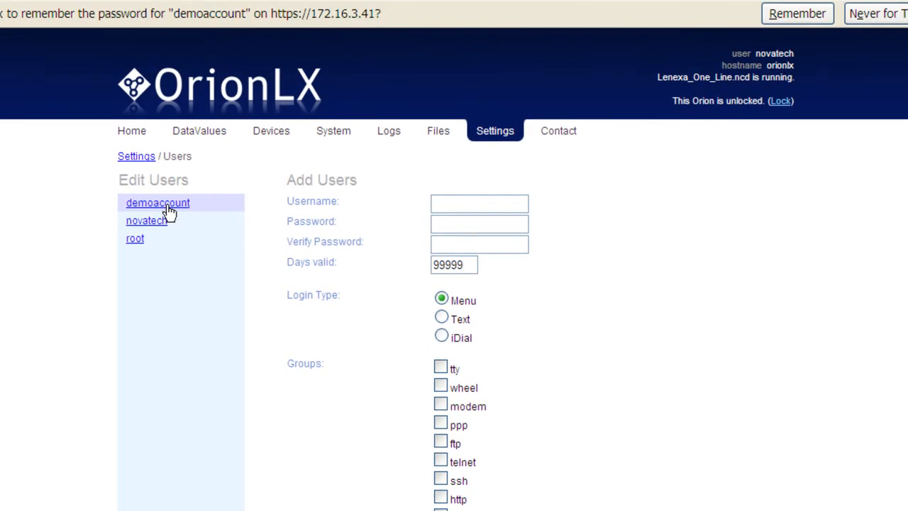
Review the novatech account's groups, checked in all except postgres
click(145, 220)
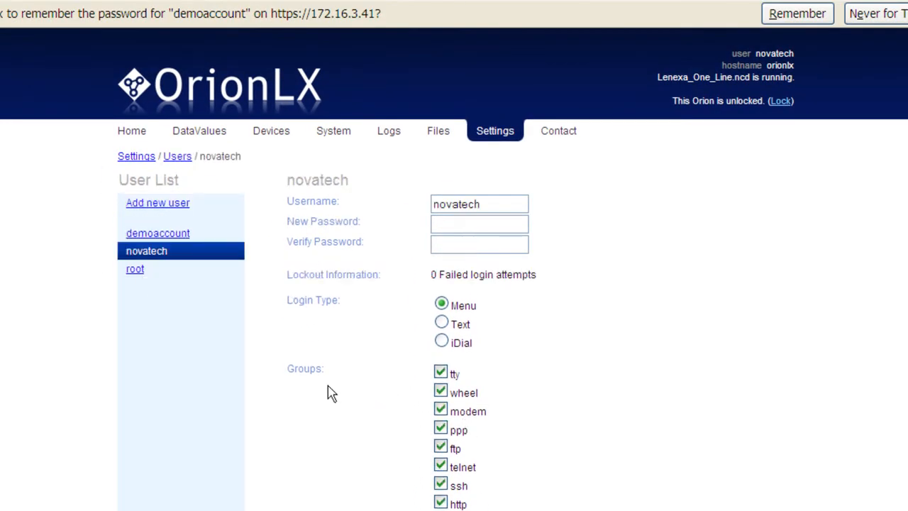
mouse_move(289, 319)
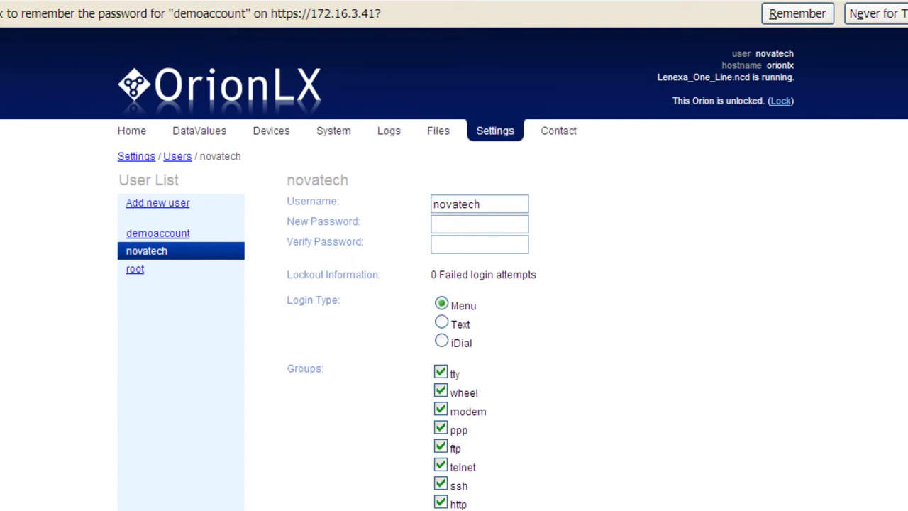
scroll(down, 3)
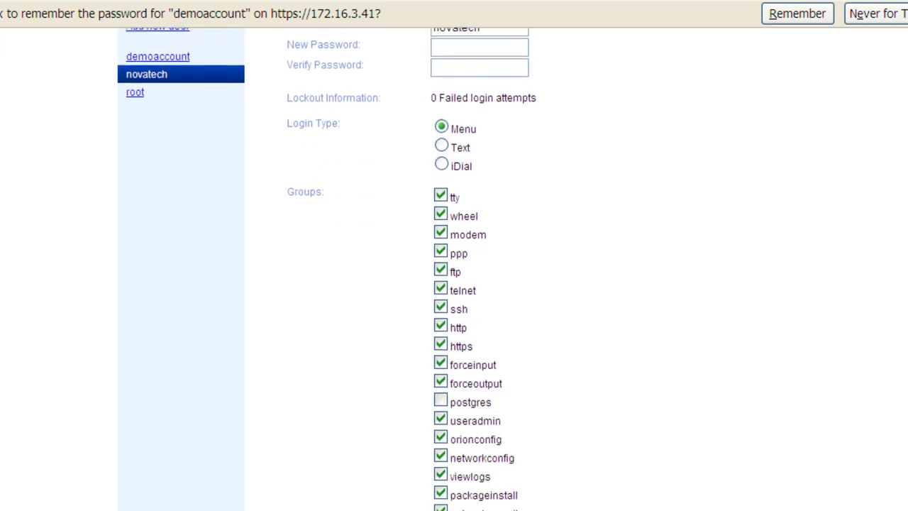
scroll(down, 3)
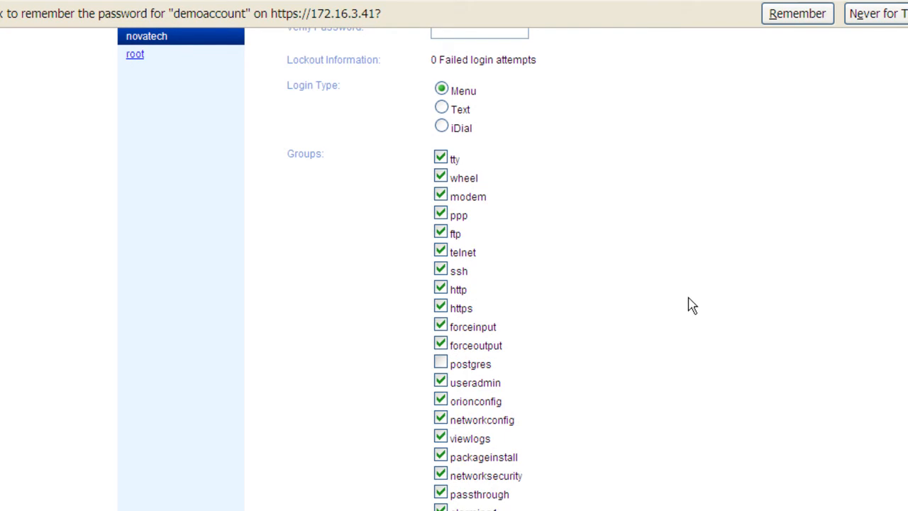
mouse_move(472, 302)
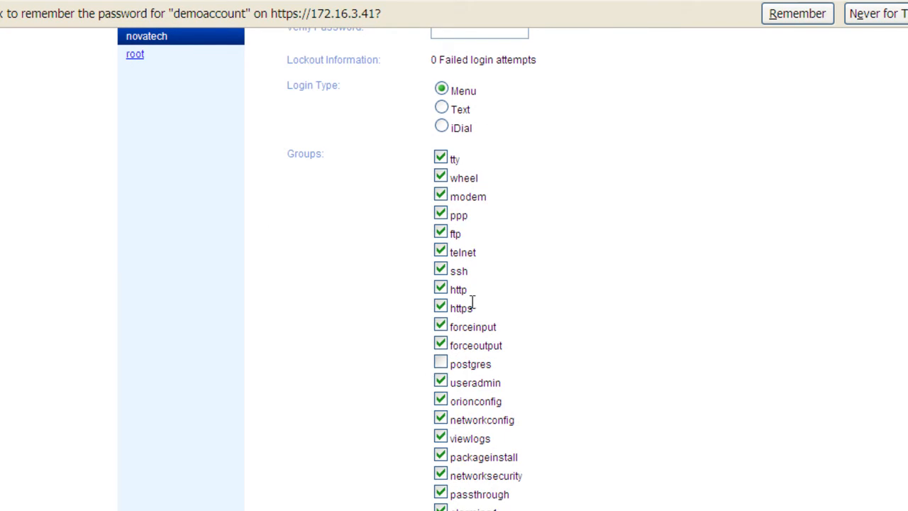
mouse_move(466, 327)
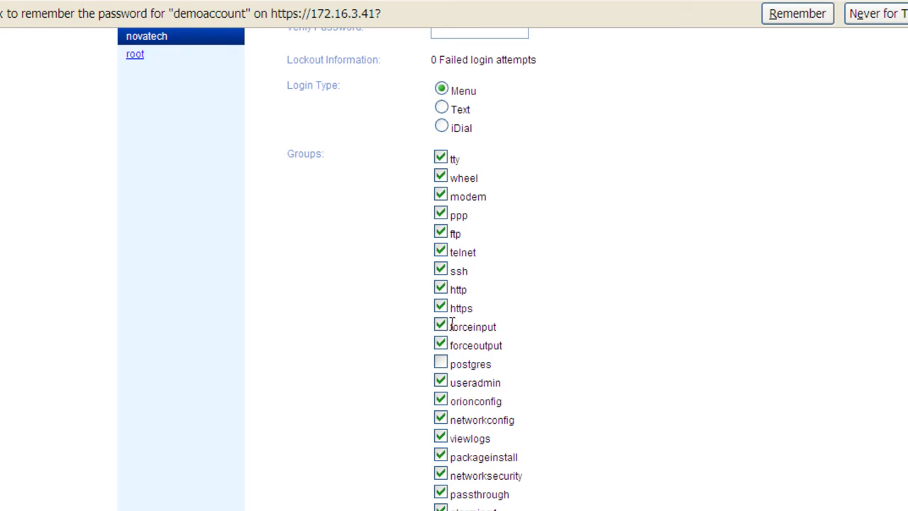
mouse_move(498, 345)
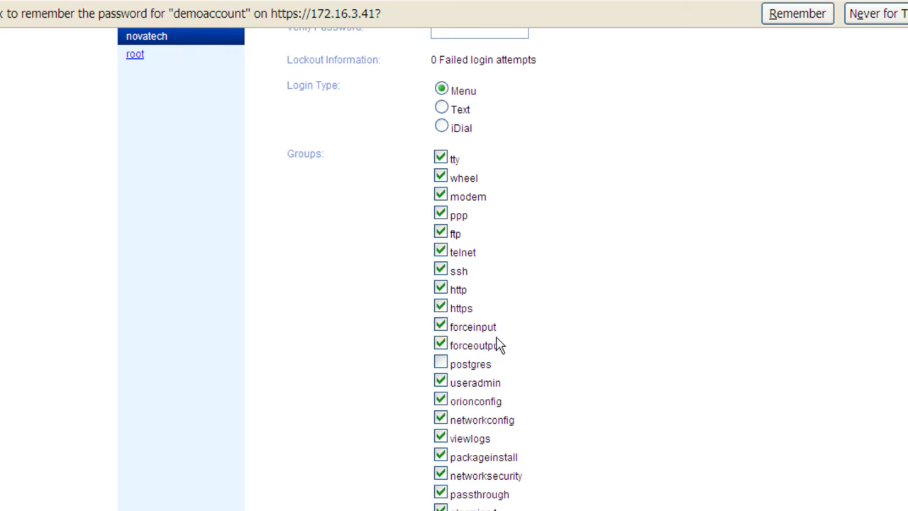
double_click(472, 345)
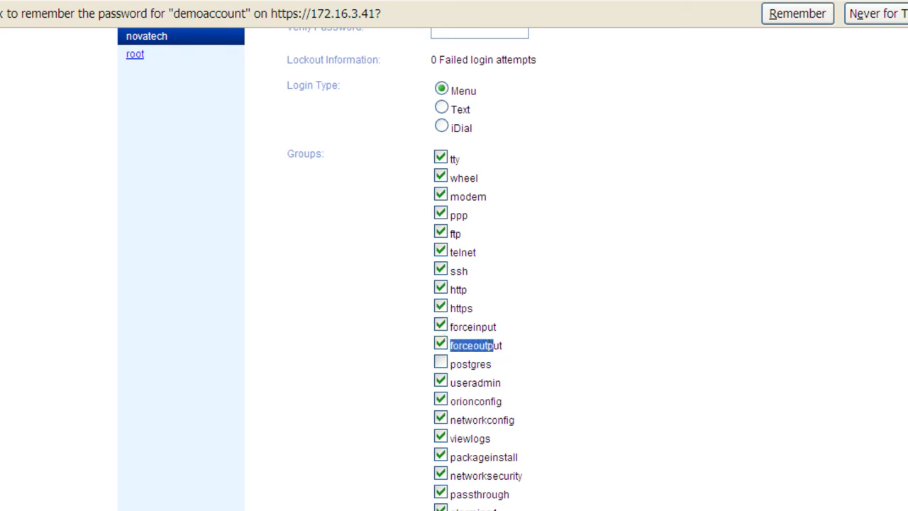
scroll(down, 3)
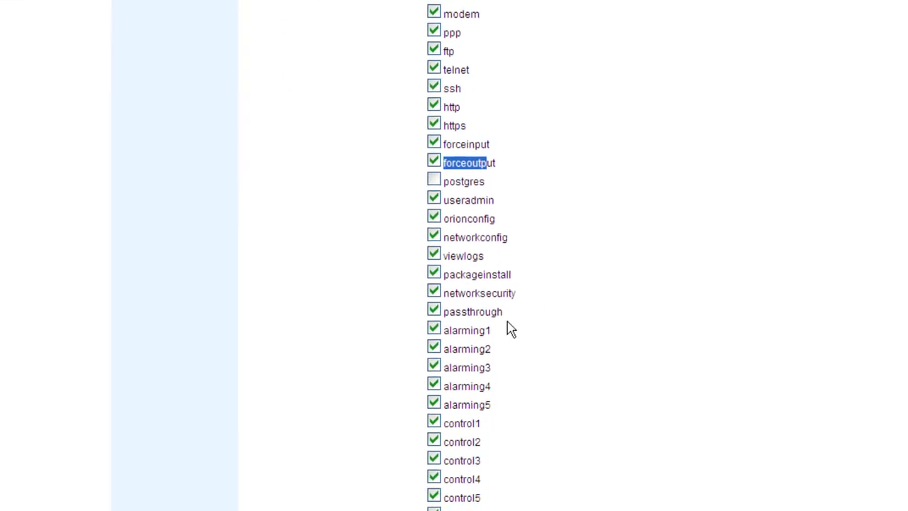
mouse_move(512, 321)
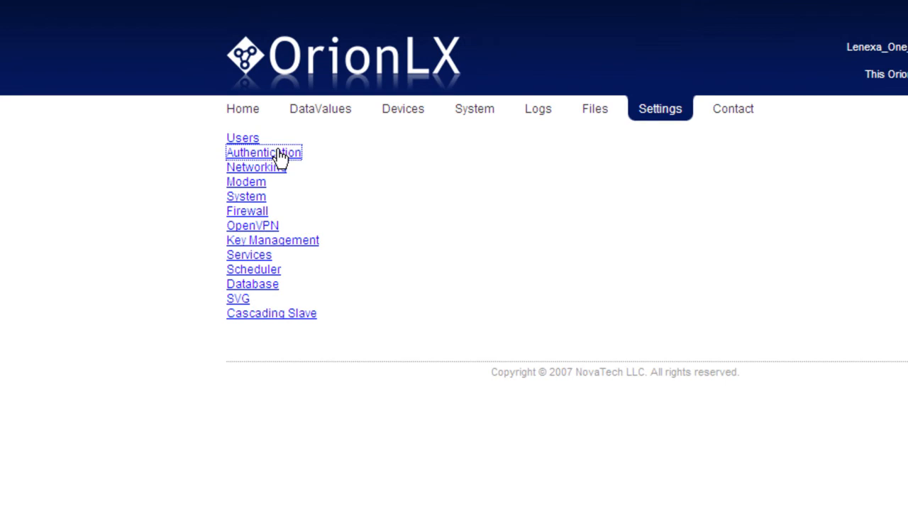
Review Authentication settings: lockout after 5 attempts, password rules disabled
click(262, 153)
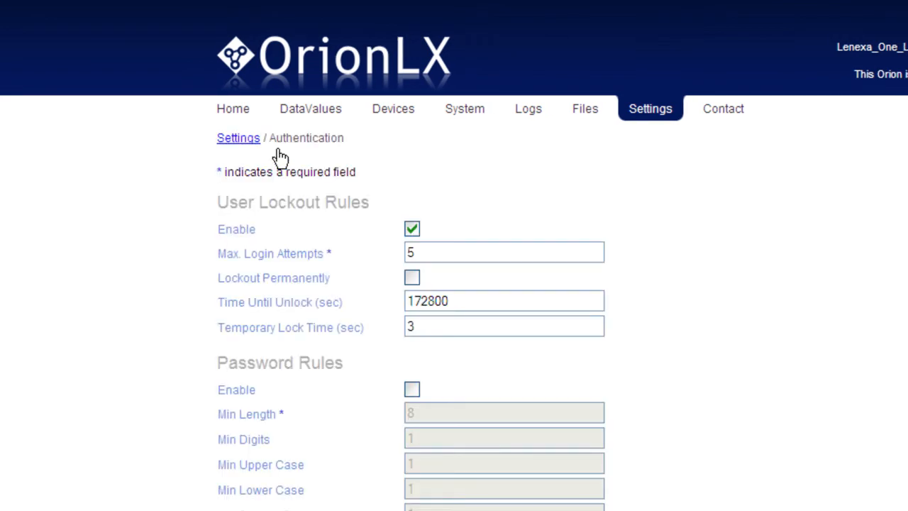
scroll(down, 3)
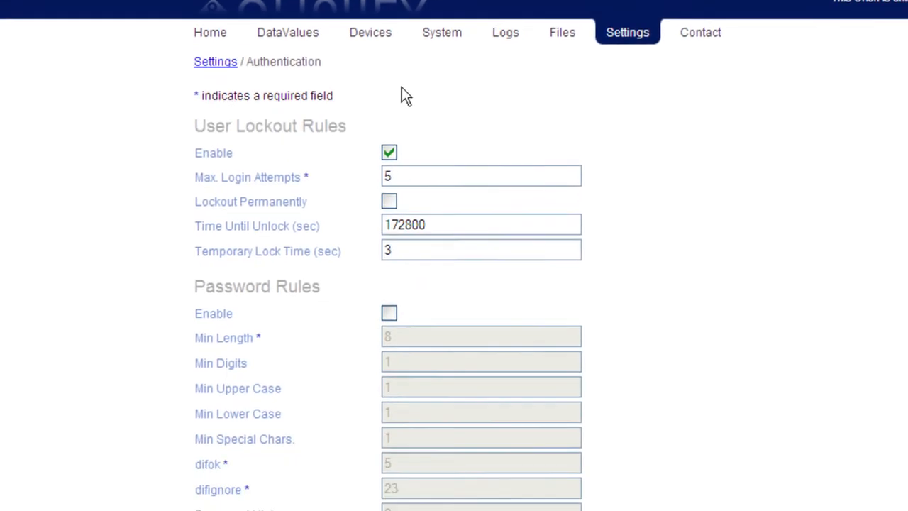
scroll(down, 3)
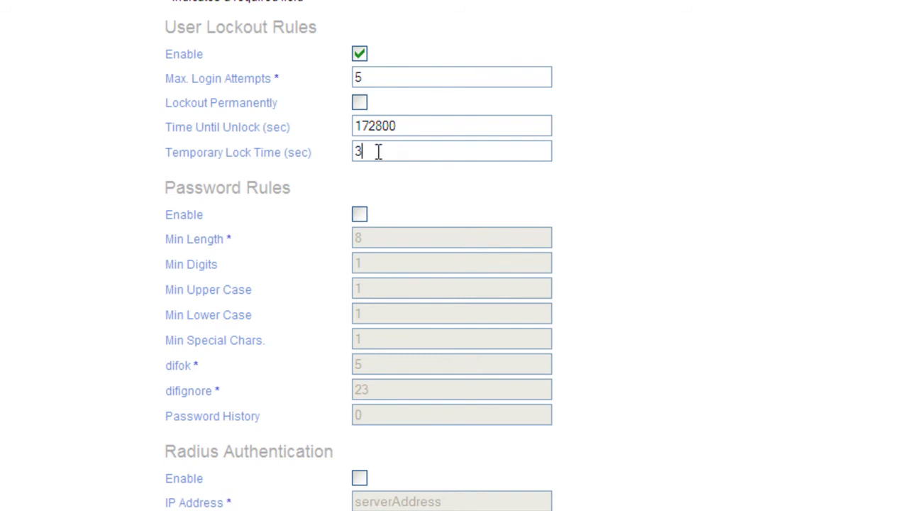
mouse_move(358, 214)
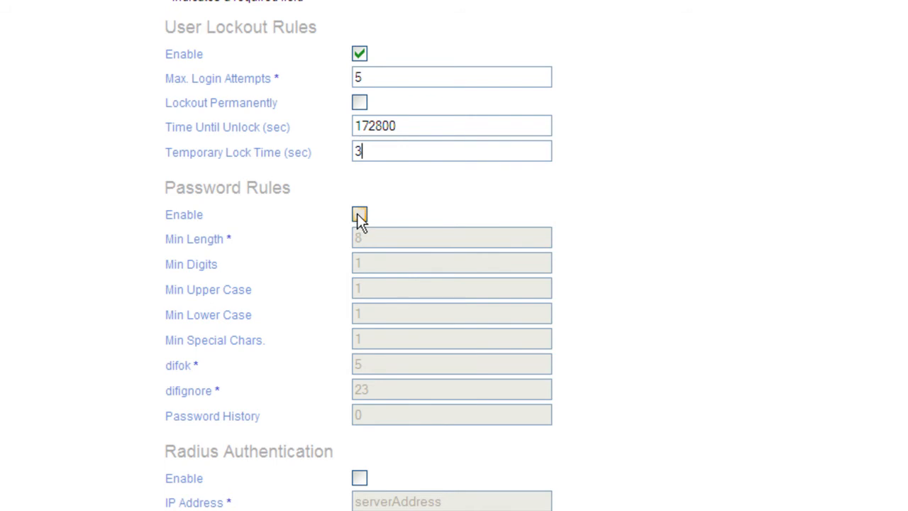
click(359, 214)
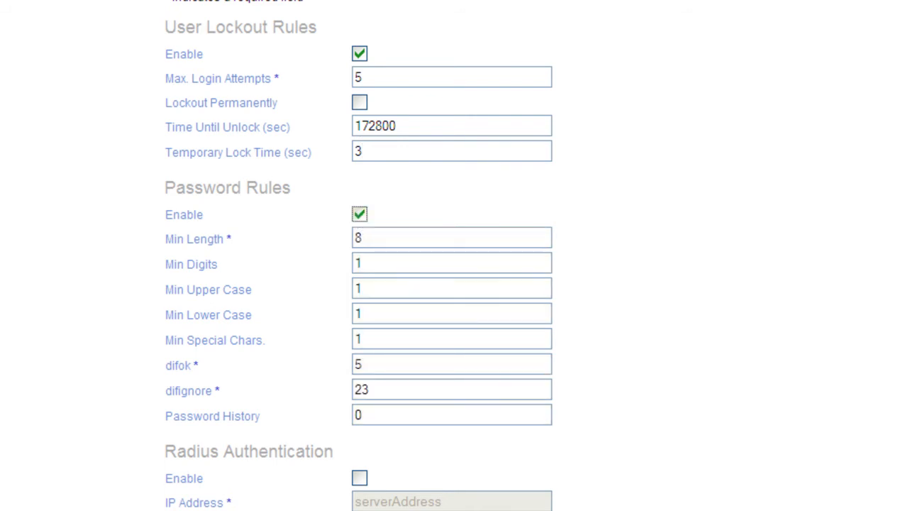
scroll(down, 3)
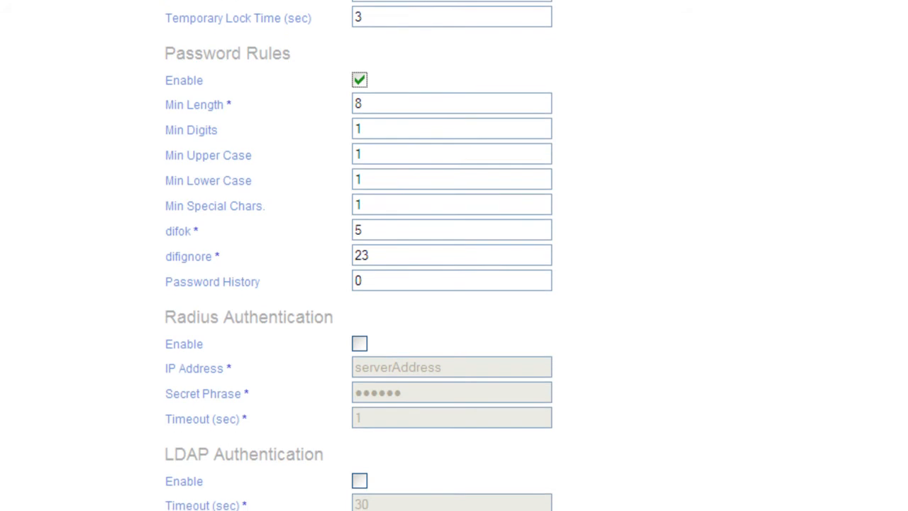
scroll(down, 3)
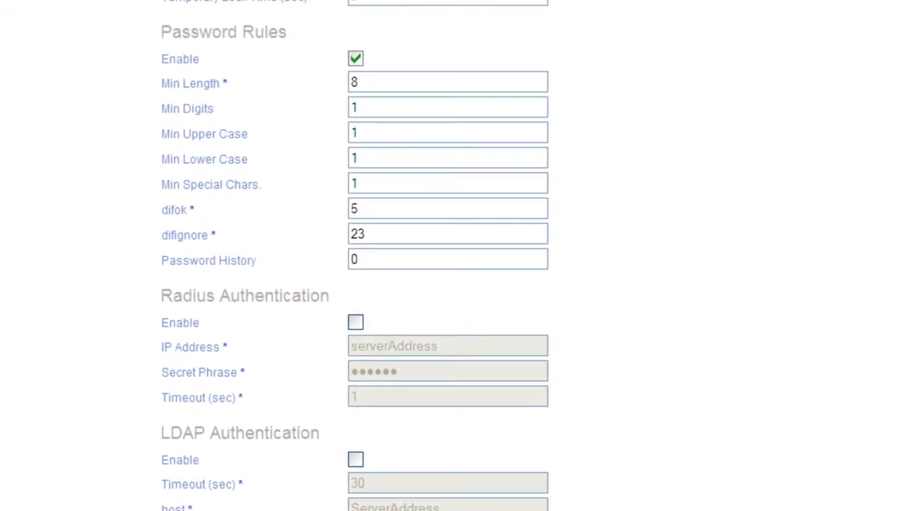
mouse_move(382, 71)
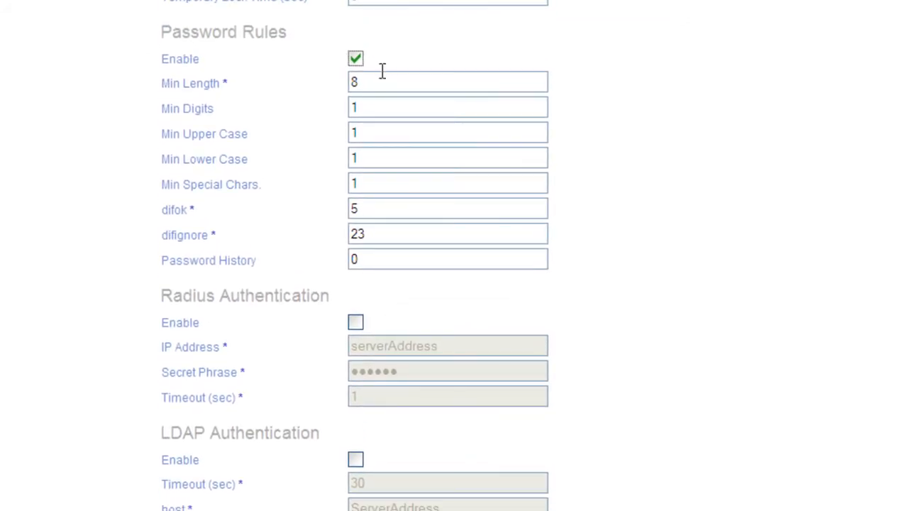
click(447, 81)
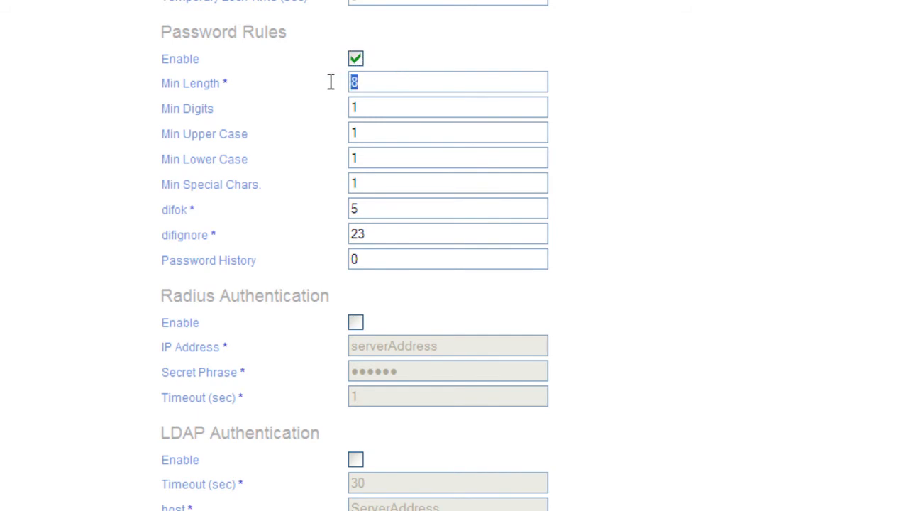
mouse_move(395, 96)
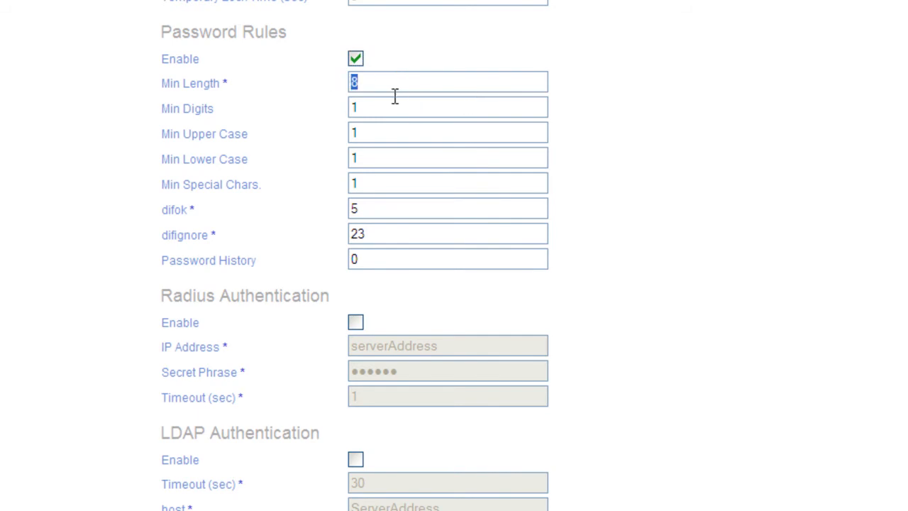
click(446, 106)
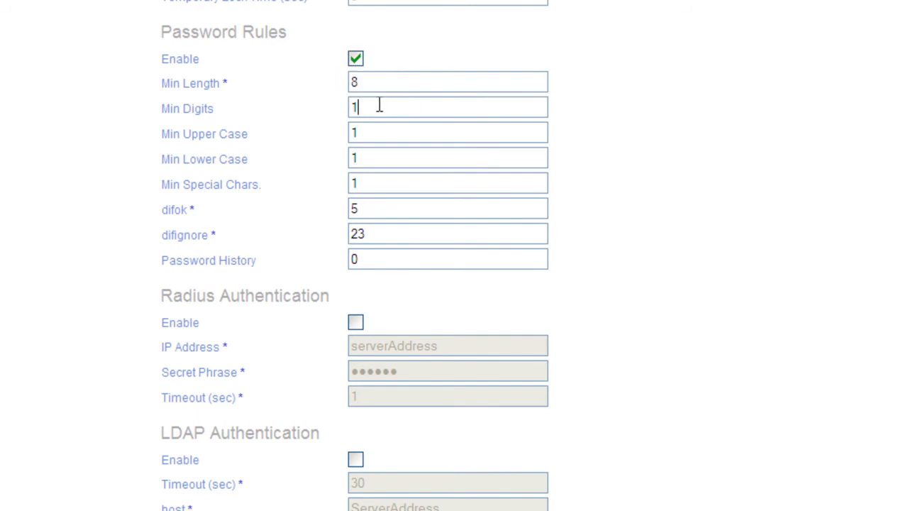
mouse_move(383, 124)
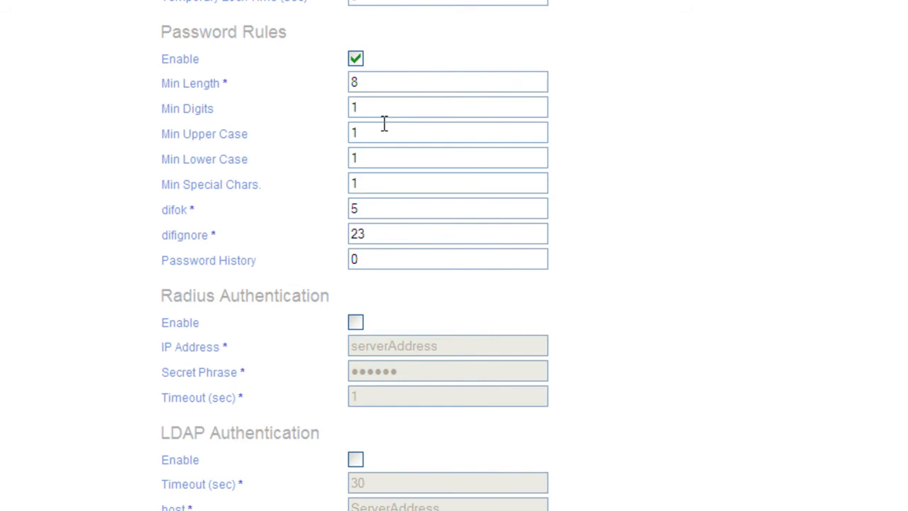
mouse_move(394, 345)
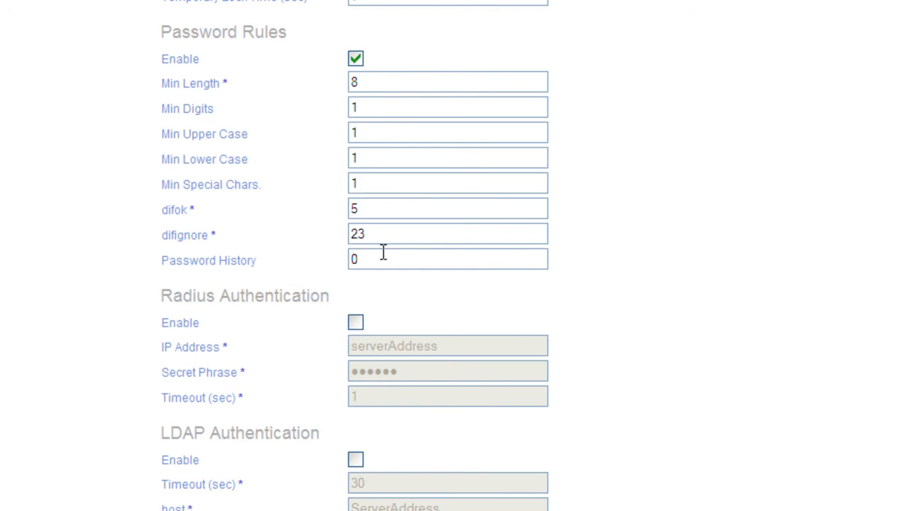
click(447, 258)
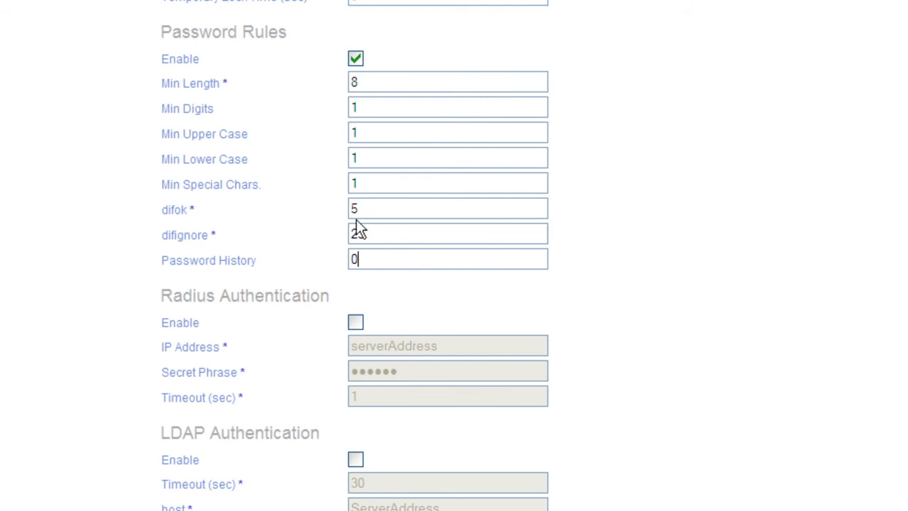
text(23)
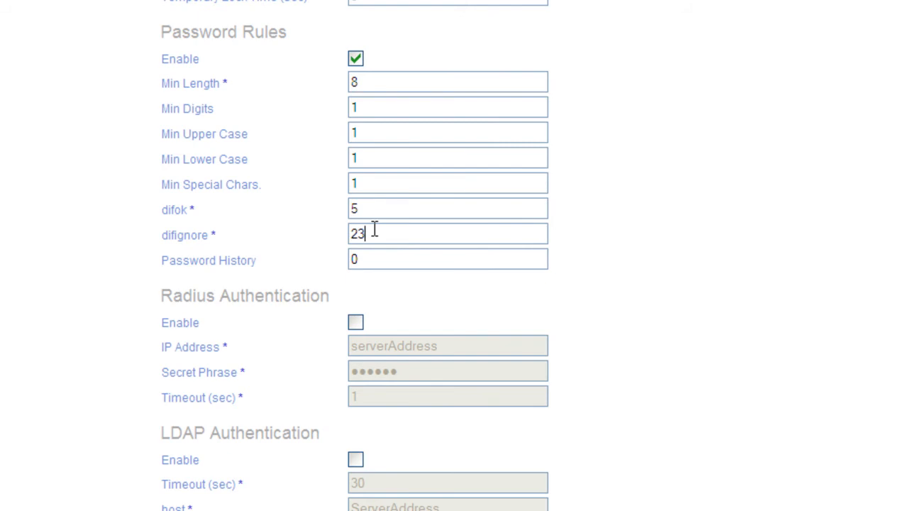
mouse_move(370, 208)
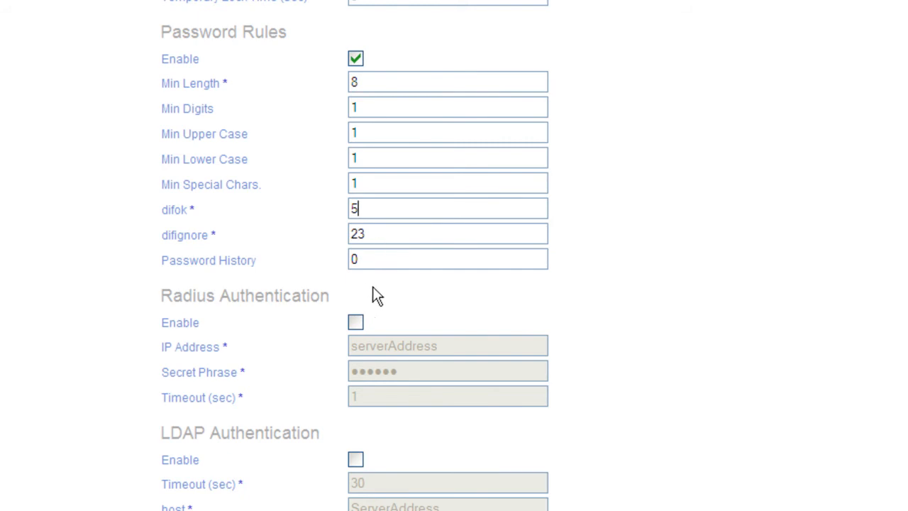
mouse_move(254, 303)
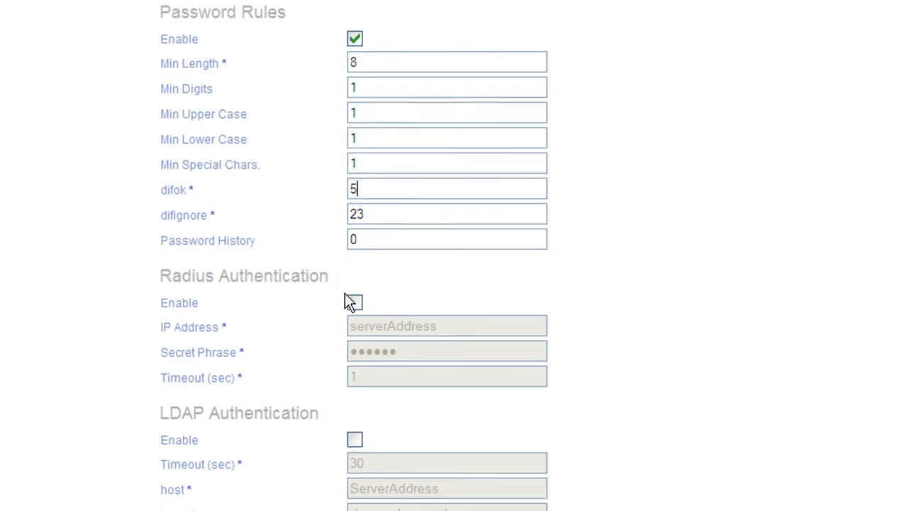
Enable Radius and LDAP authentication, then return to the Settings overview
scroll(down, 3)
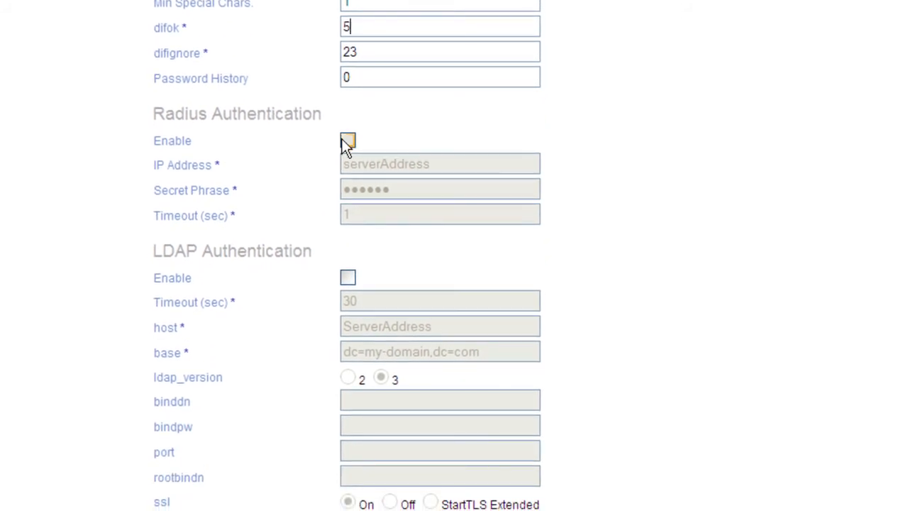
click(347, 139)
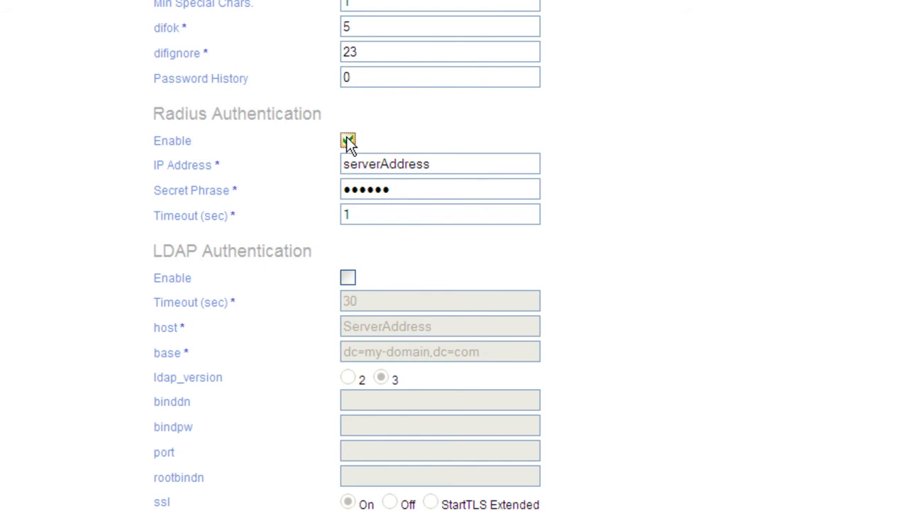
click(348, 277)
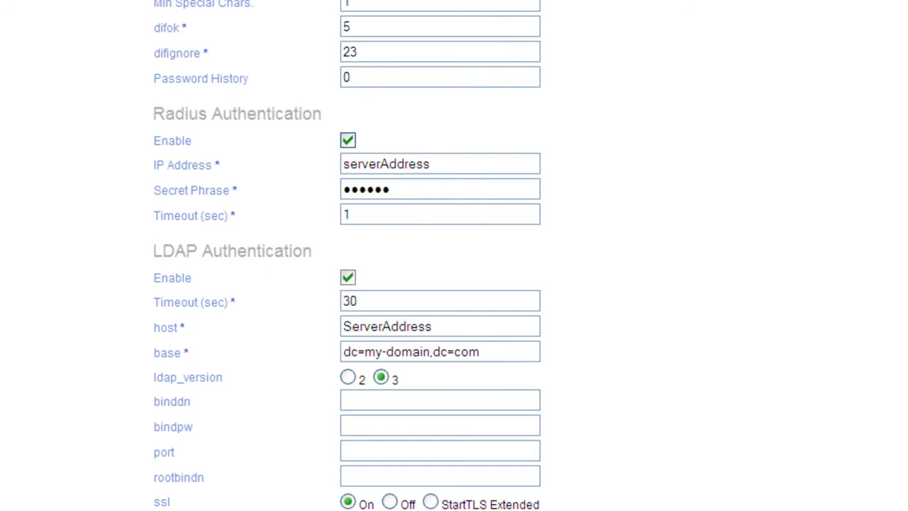
scroll(down, 3)
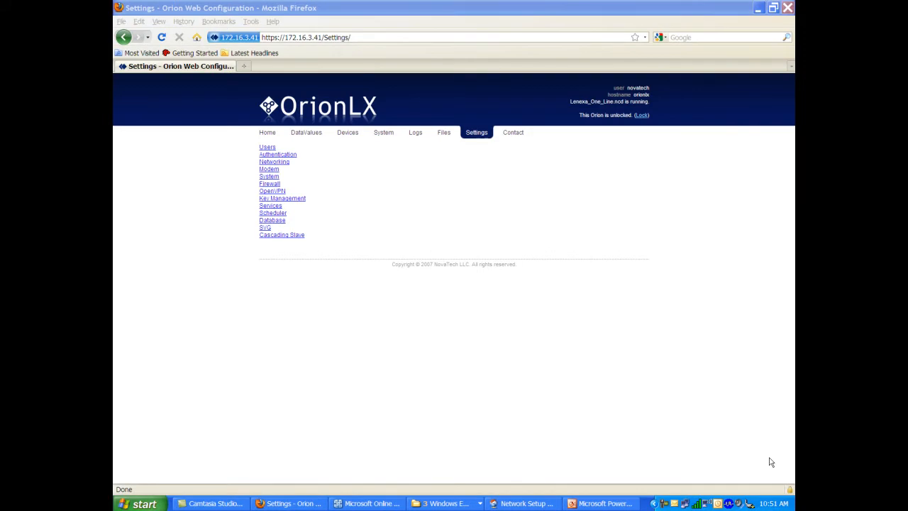
Add a blank rule to the Firewall Input list under the DROP default policy
click(269, 183)
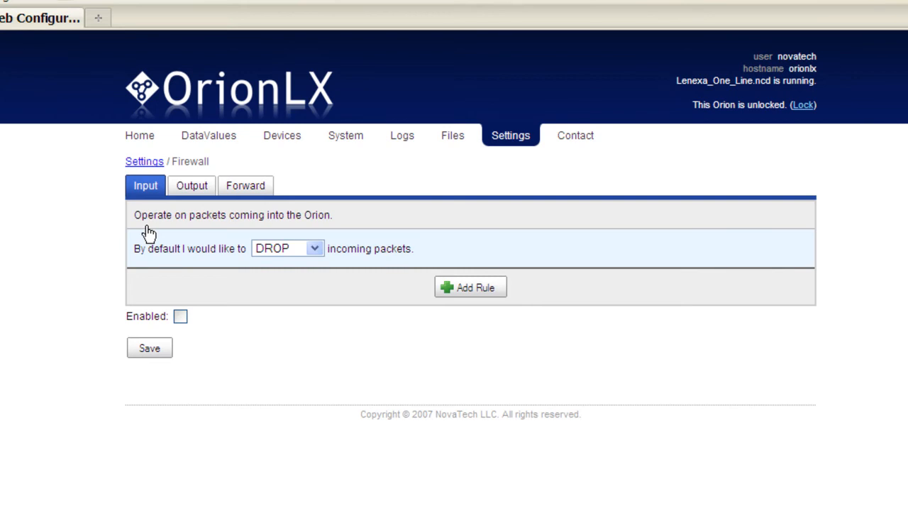
mouse_move(145, 186)
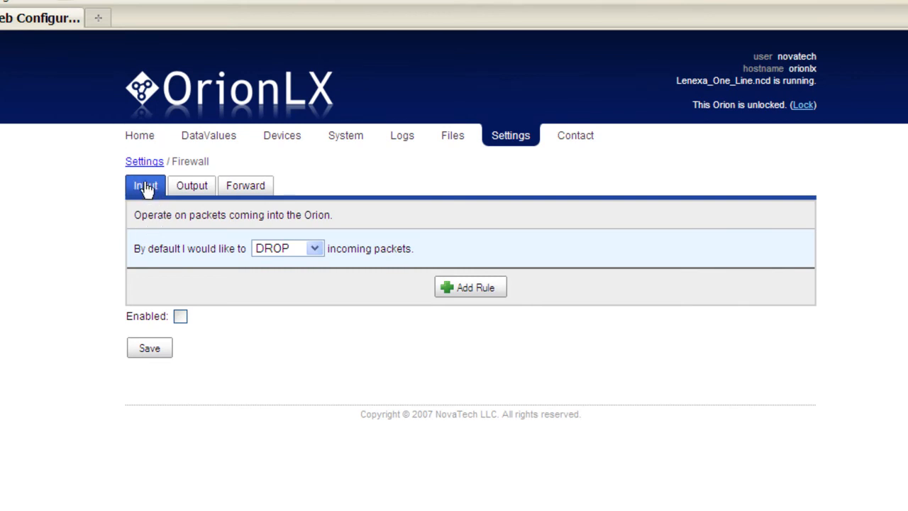
mouse_move(276, 276)
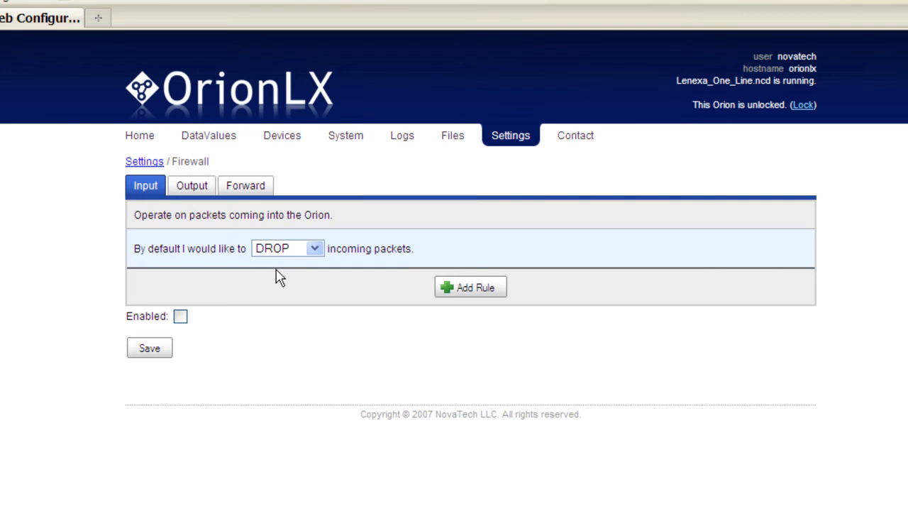
mouse_move(201, 237)
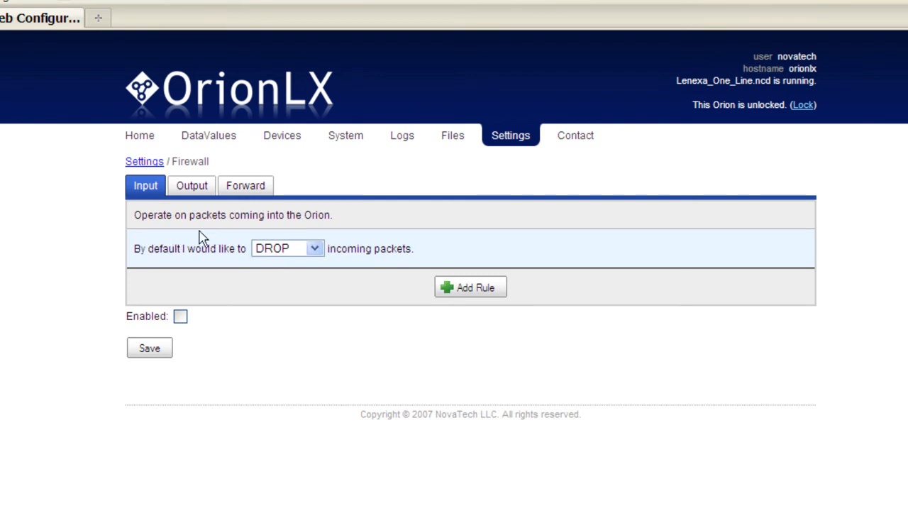
mouse_move(457, 291)
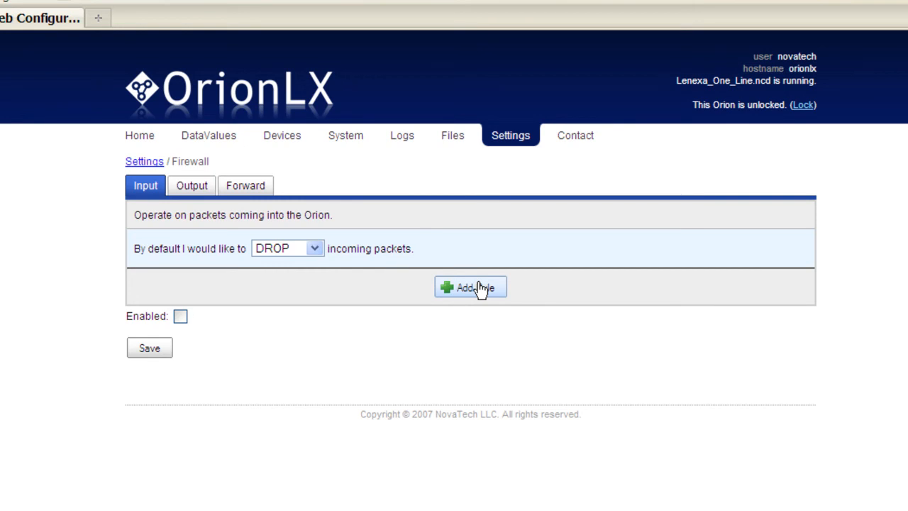
click(471, 287)
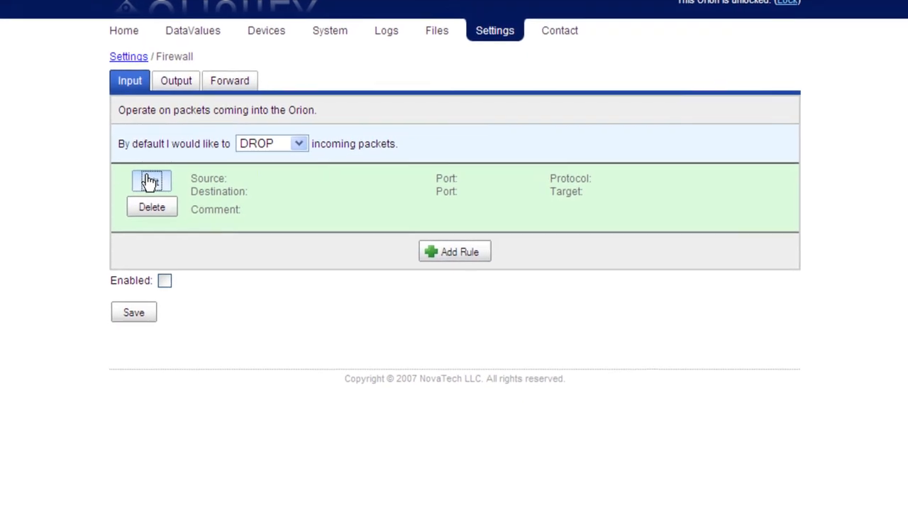
Set source and destination ports to HTTPS 443, protocol tcp, commented 'Allow HTTPs'
click(151, 180)
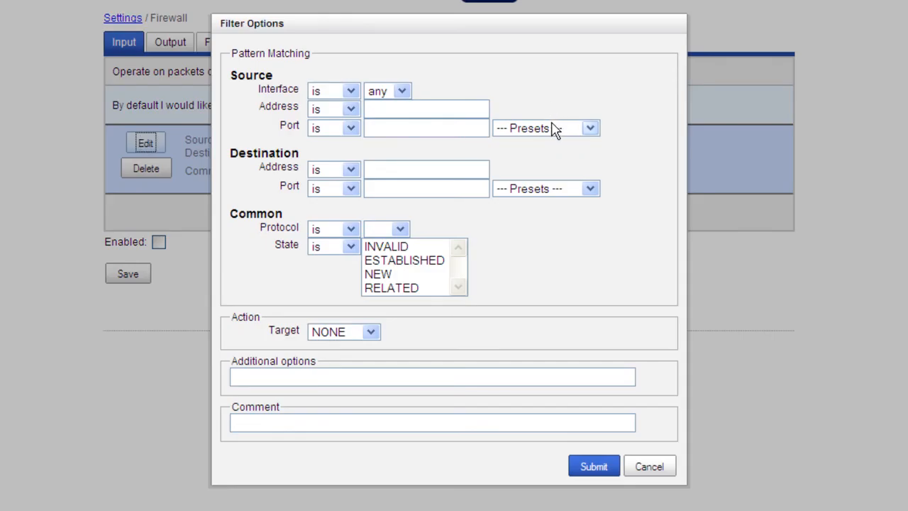
mouse_move(539, 142)
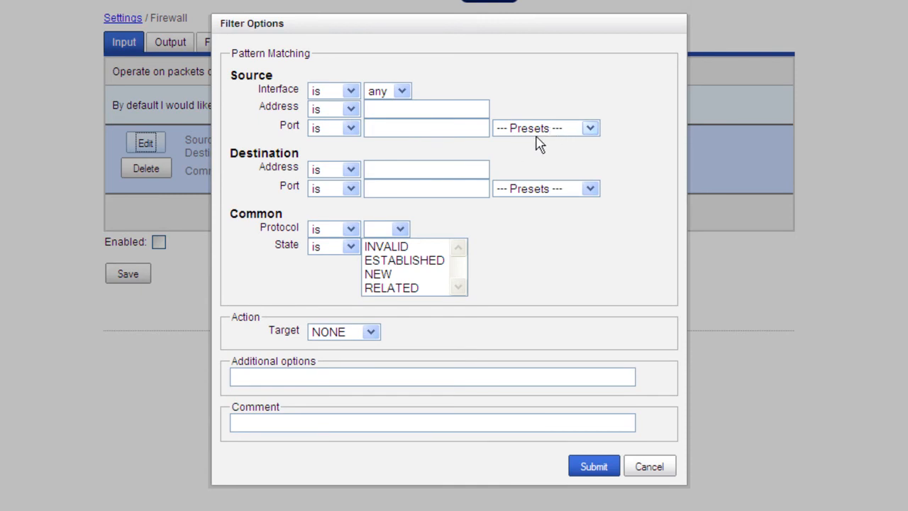
click(589, 128)
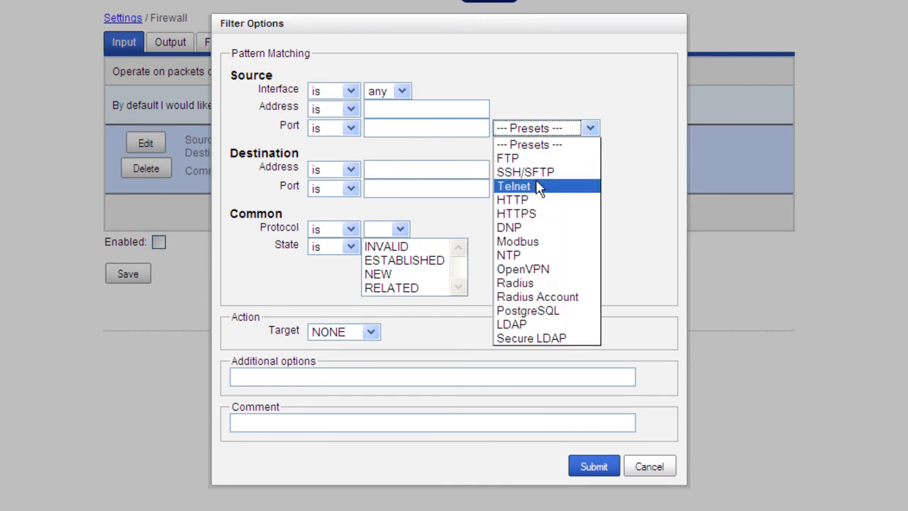
mouse_move(516, 213)
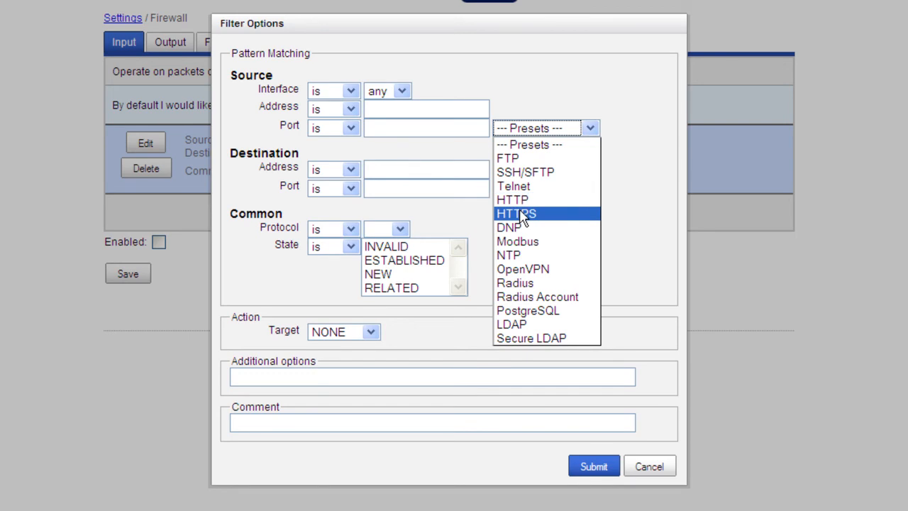
click(515, 213)
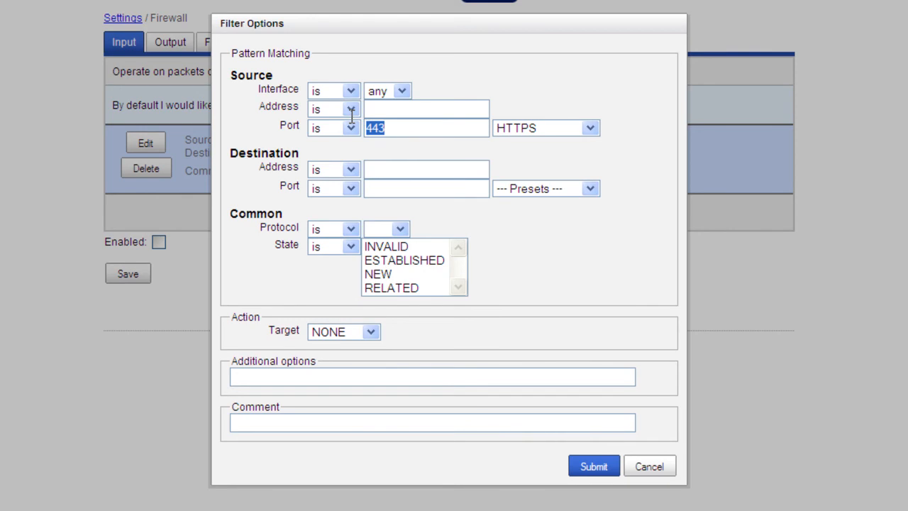
mouse_move(538, 196)
text(443)
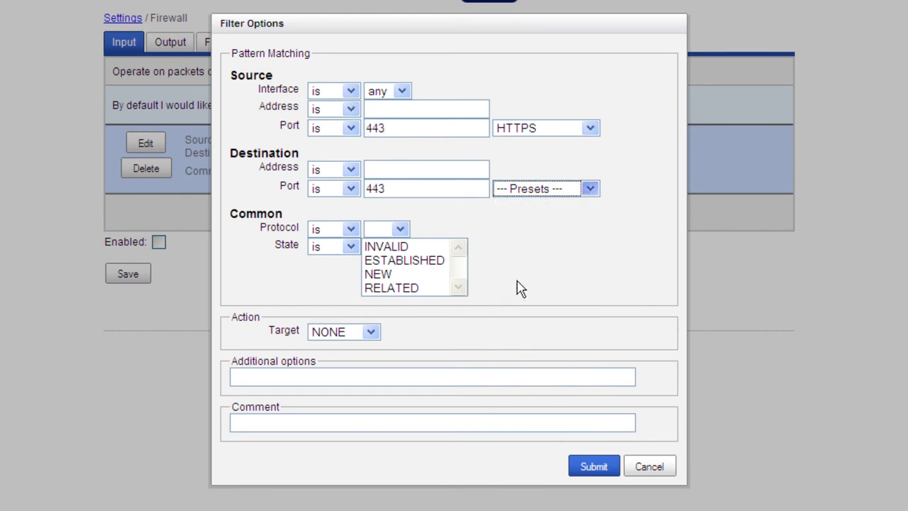
click(589, 188)
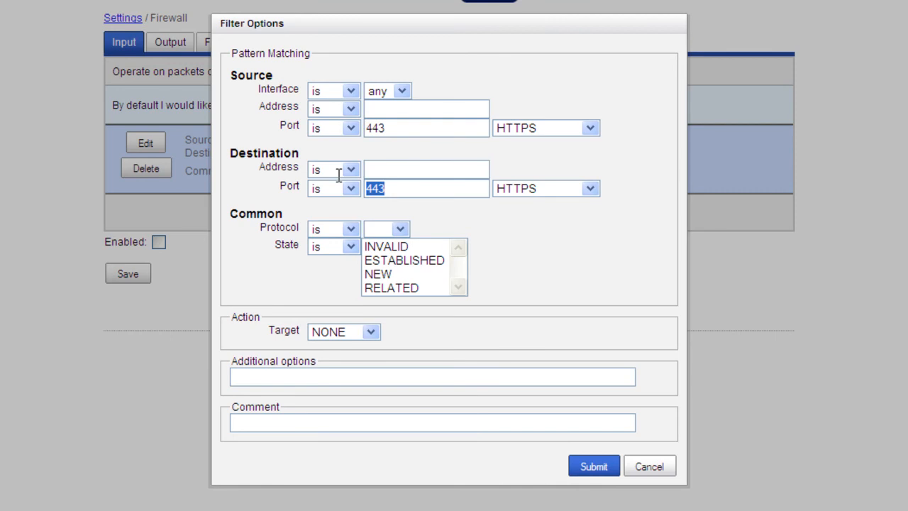
text(7777)
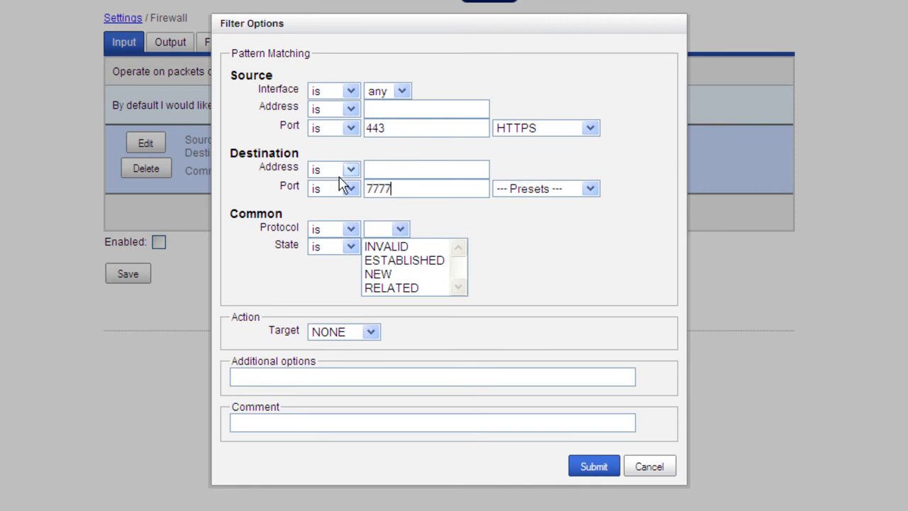
mouse_move(591, 188)
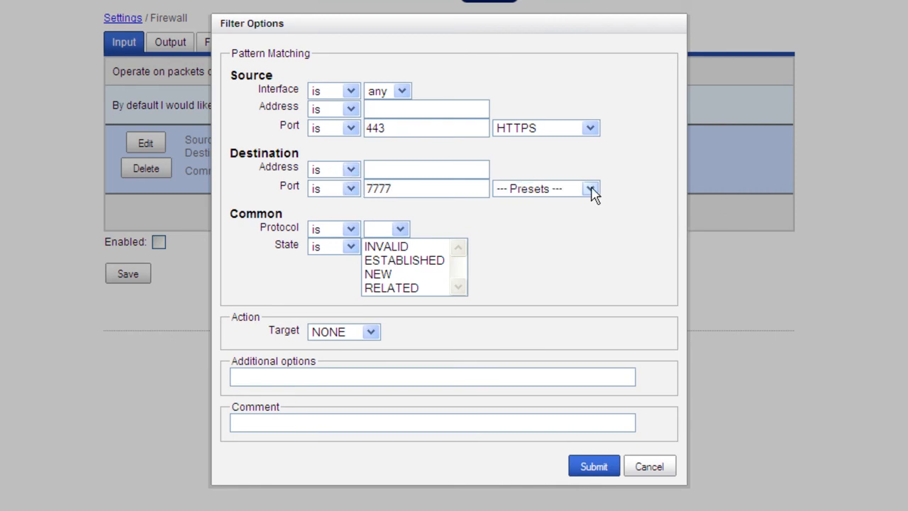
click(591, 188)
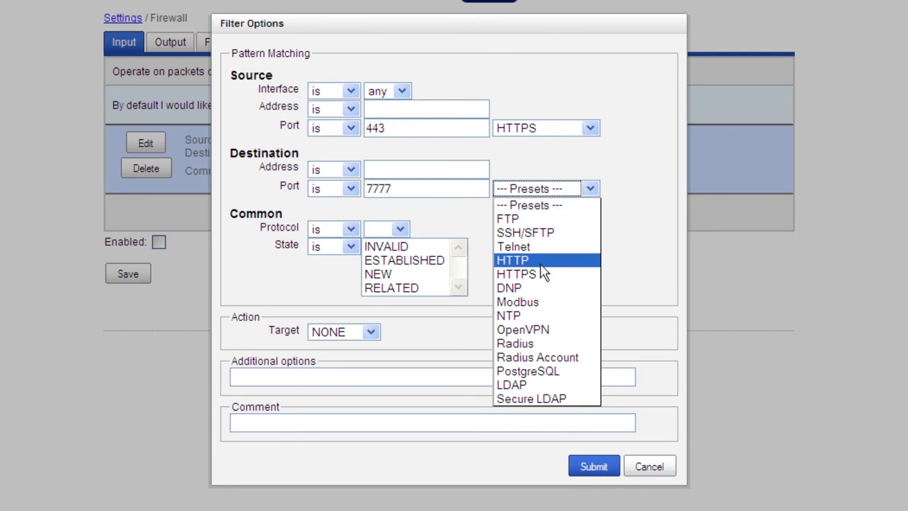
click(516, 273)
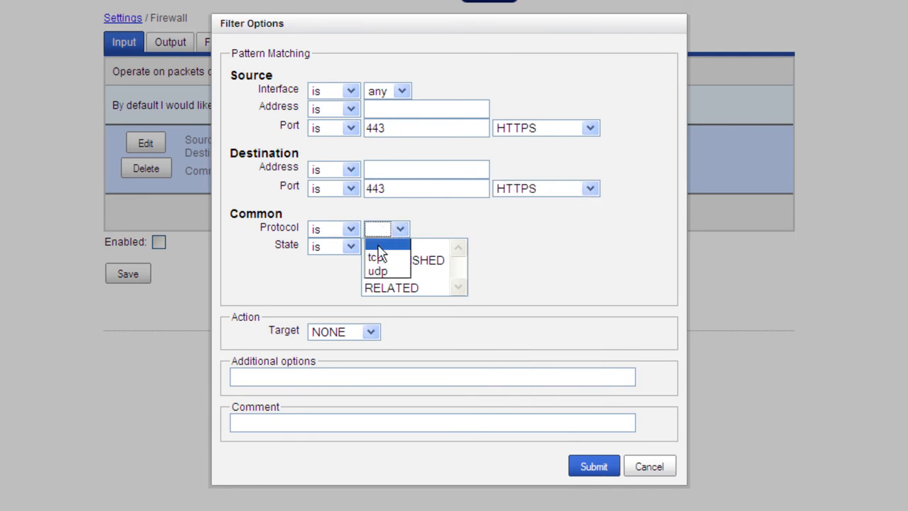
click(374, 257)
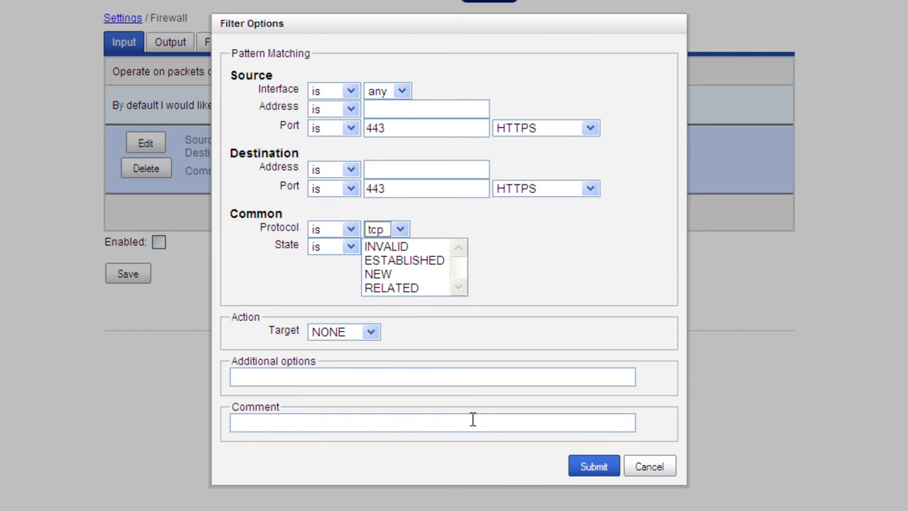
click(593, 466)
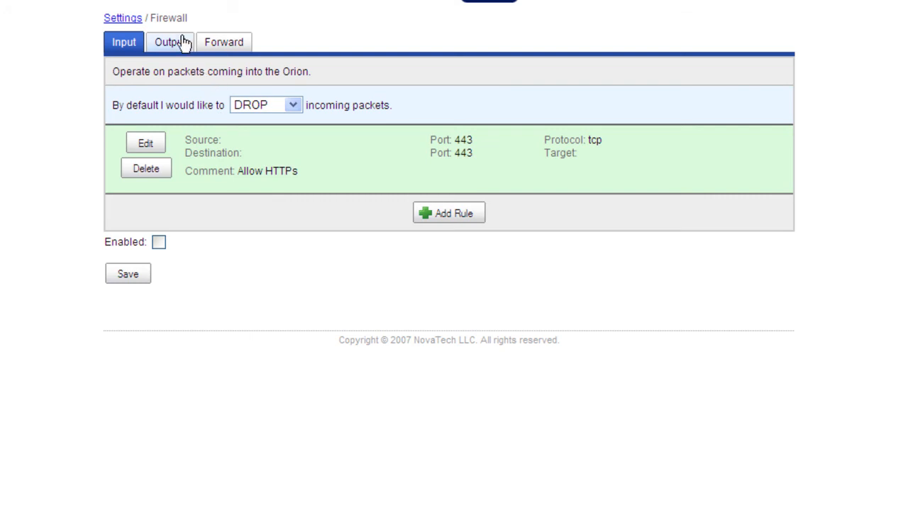
Show the Firewall Output rules, which are empty with a DROP default
click(169, 42)
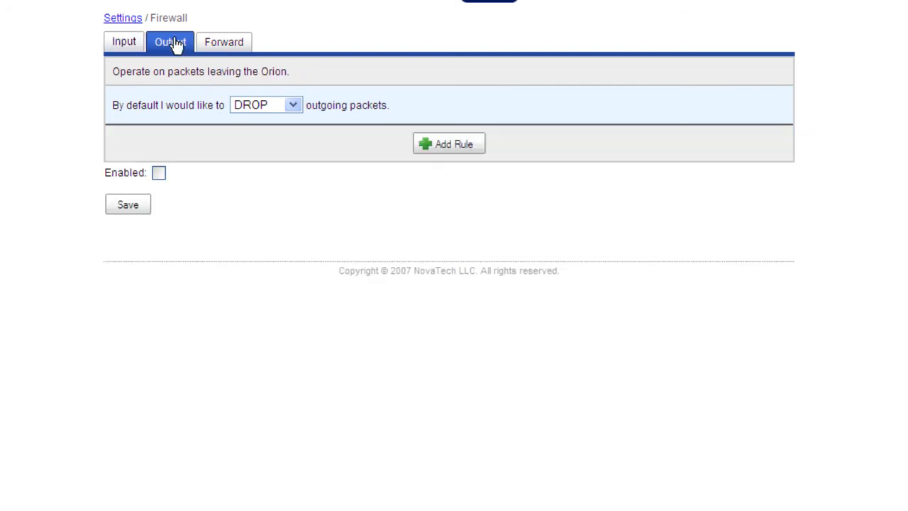
mouse_move(319, 115)
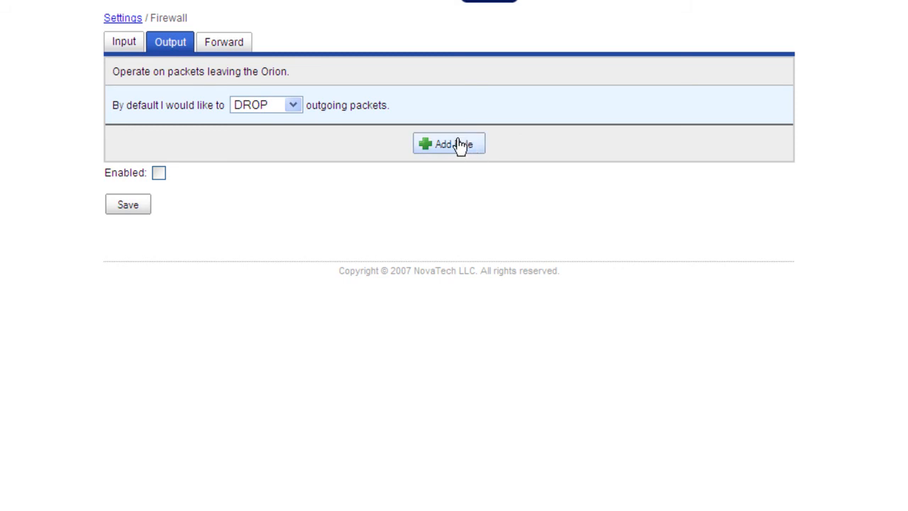
Add an outgoing ESTABLISHED tcp rule, source port HTTPS, commented 'Allow HTTPs outbound'
click(449, 144)
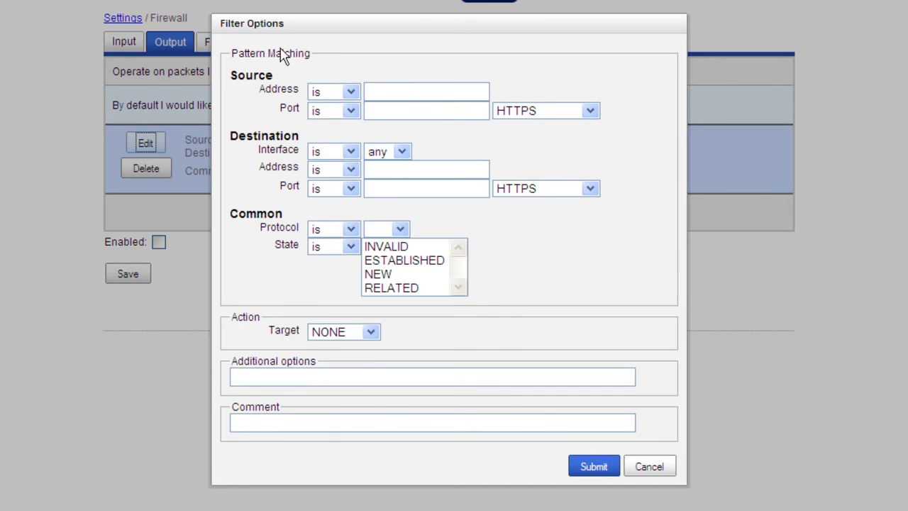
mouse_move(405, 279)
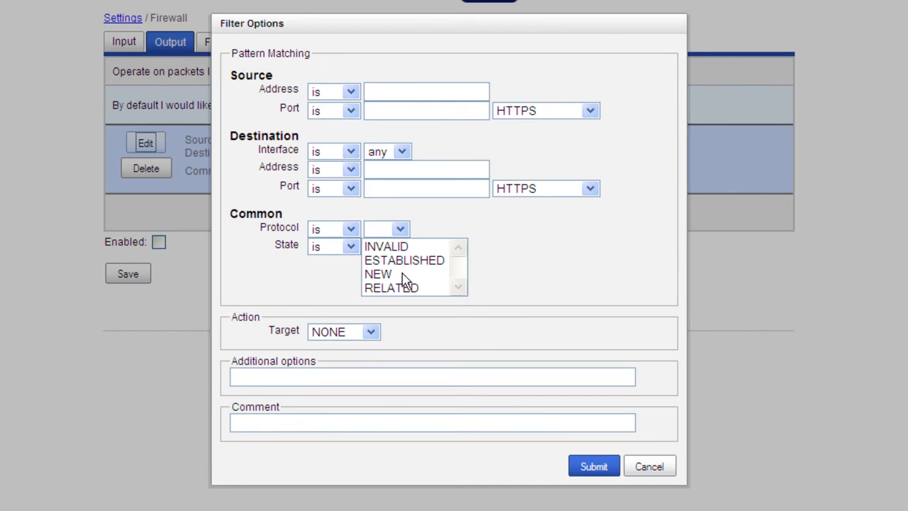
mouse_move(420, 270)
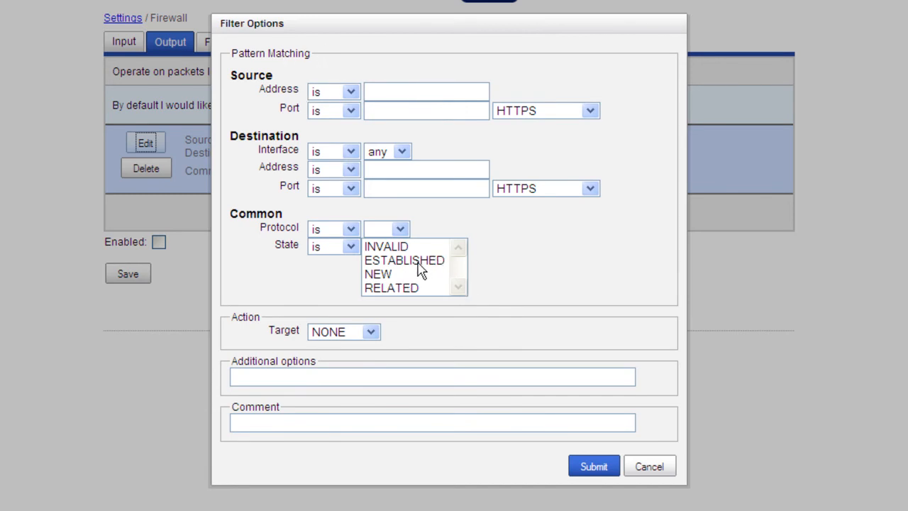
click(405, 259)
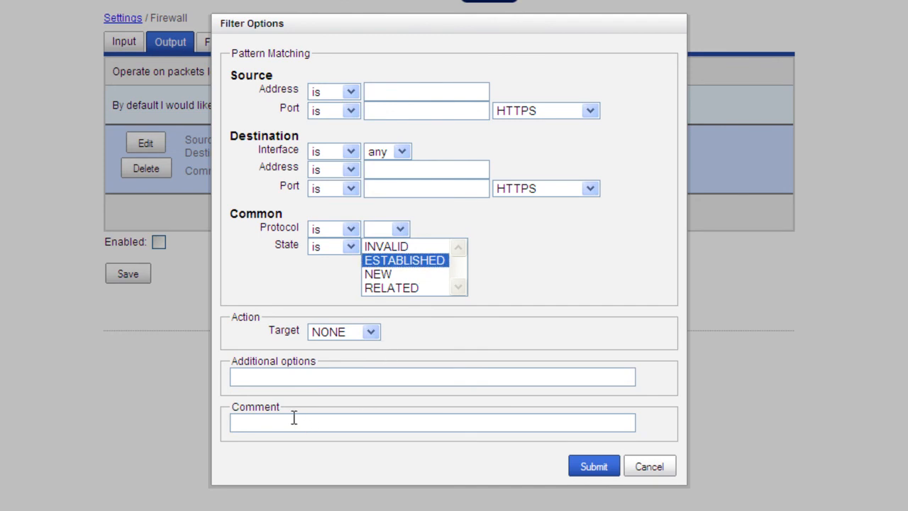
mouse_move(557, 114)
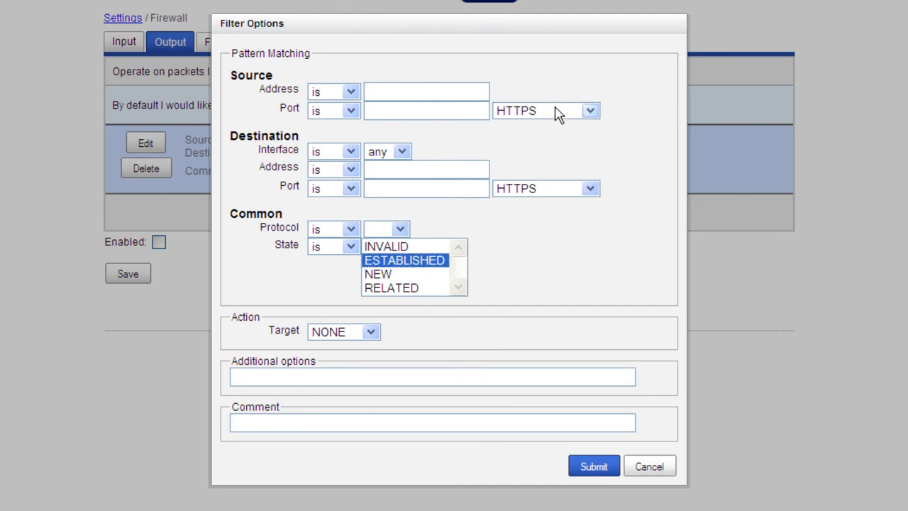
click(589, 110)
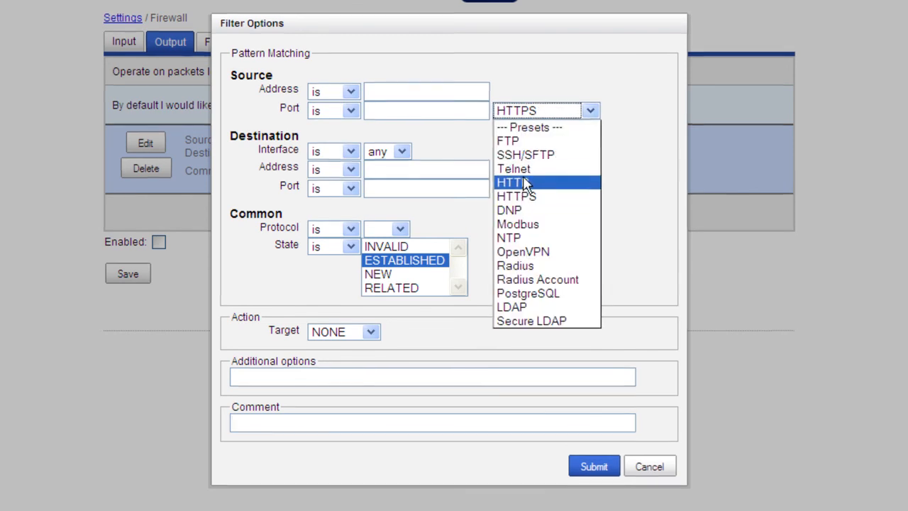
click(516, 197)
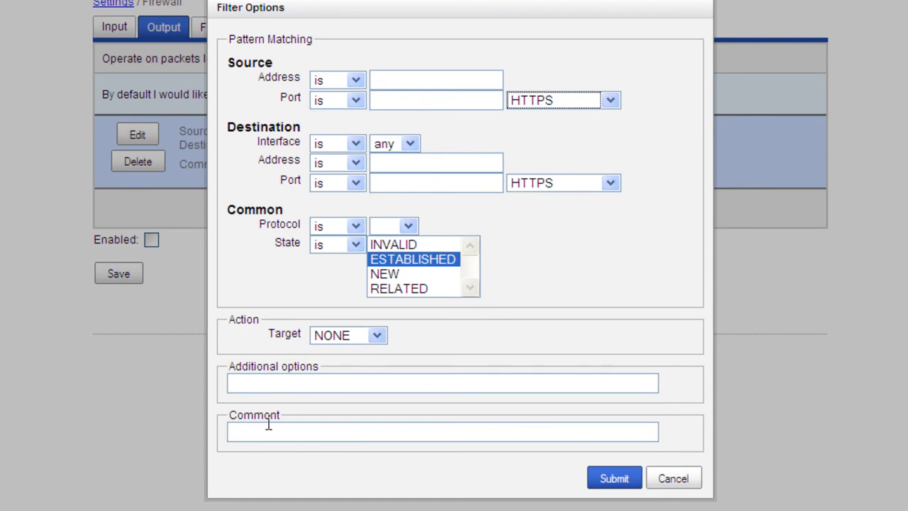
mouse_move(277, 474)
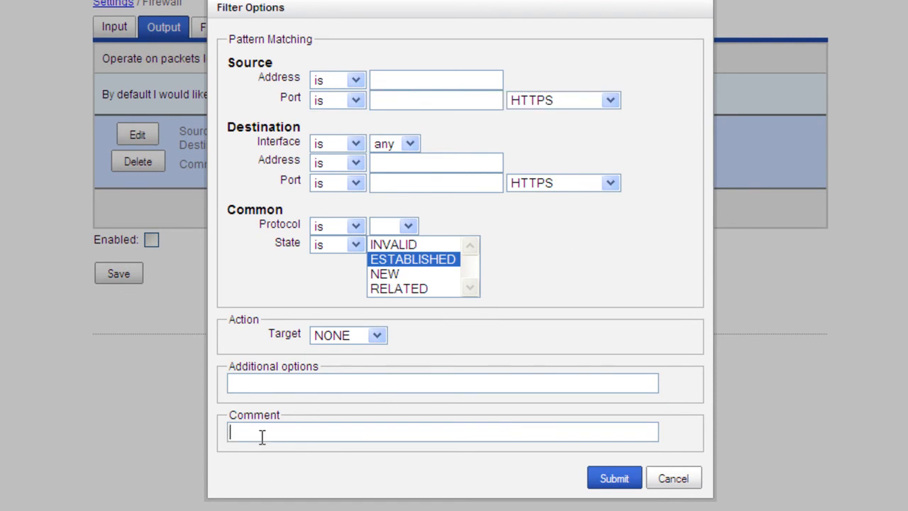
click(613, 477)
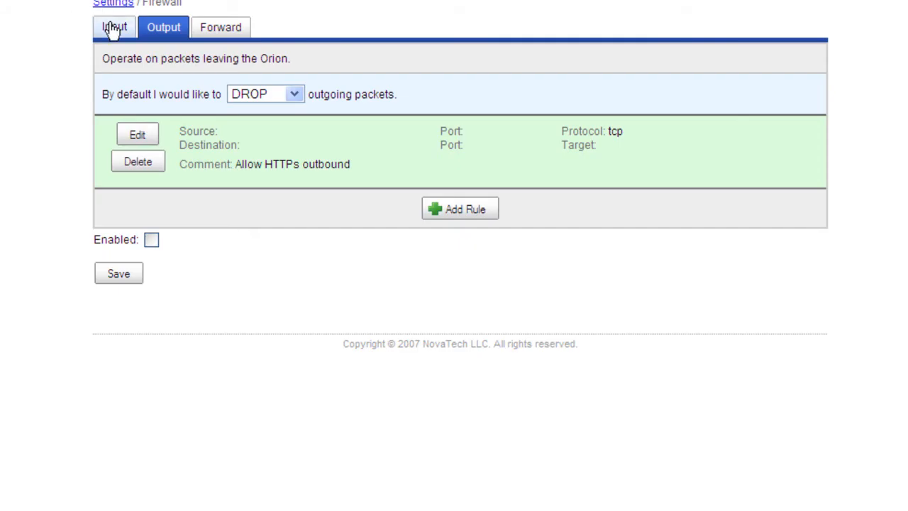
click(114, 27)
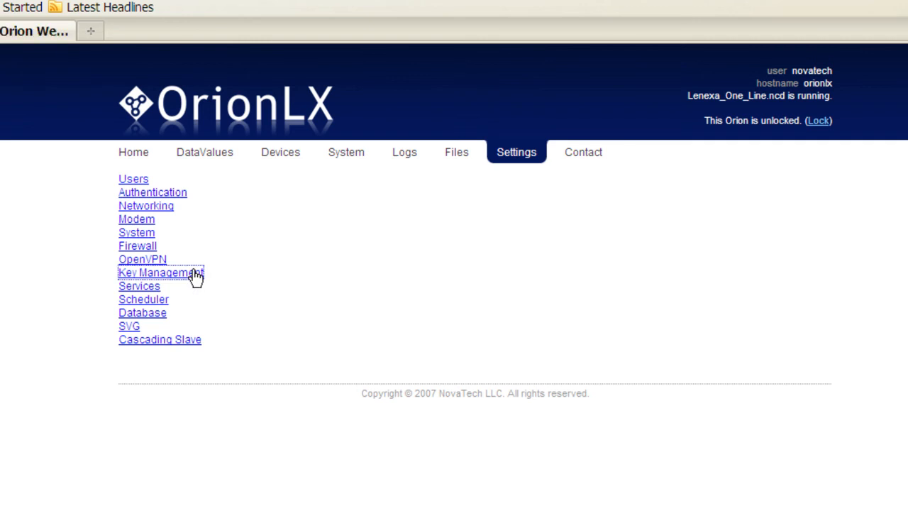
Review Key Management's default 1024-bit key and its SSH and Cherokee keys
click(160, 272)
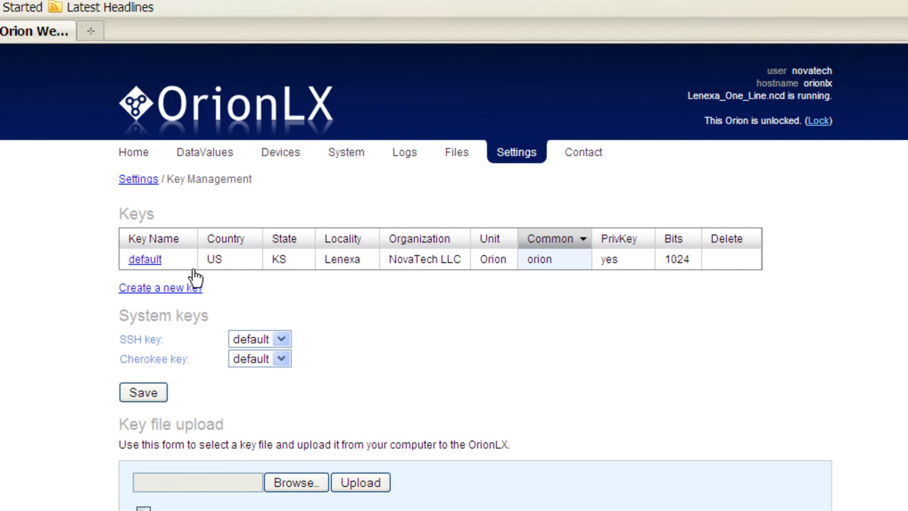
mouse_move(146, 245)
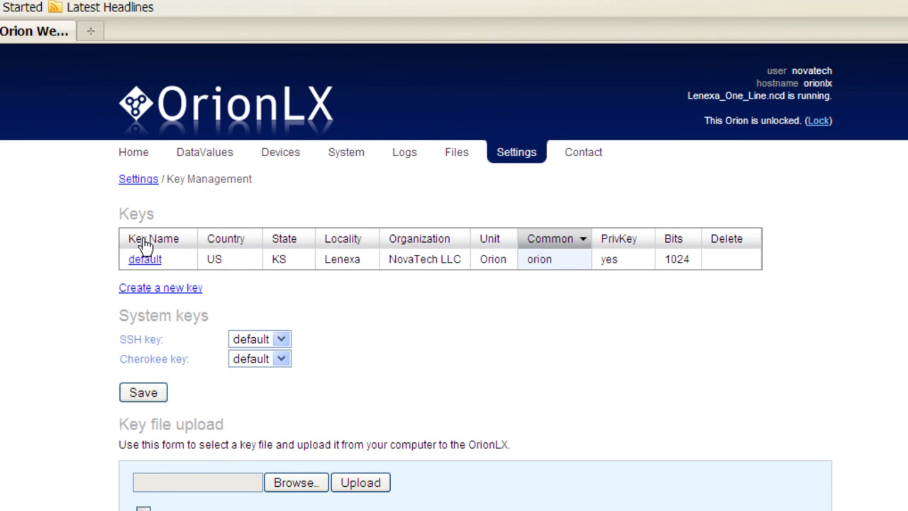
mouse_move(183, 258)
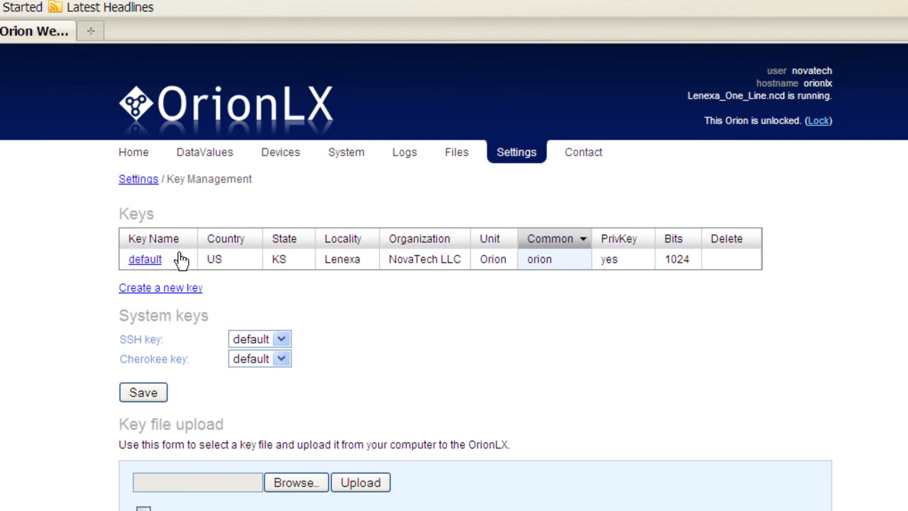
mouse_move(780, 254)
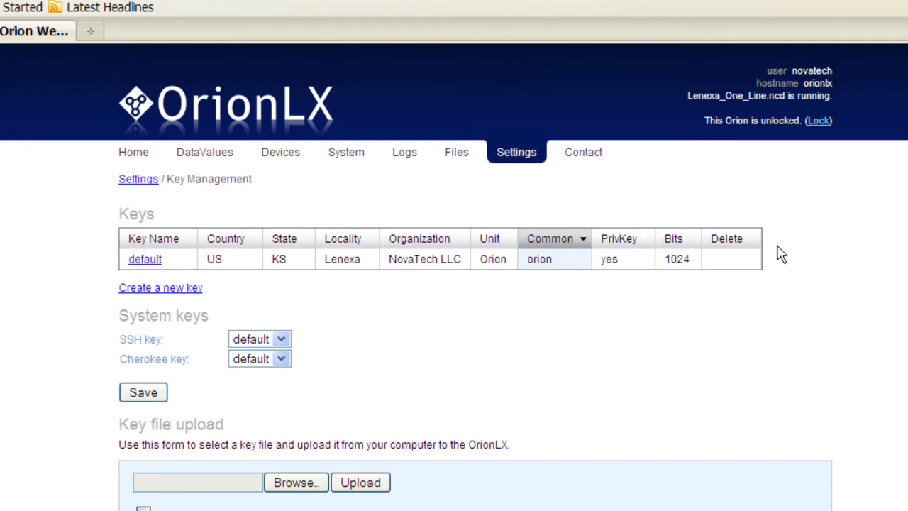
mouse_move(145, 259)
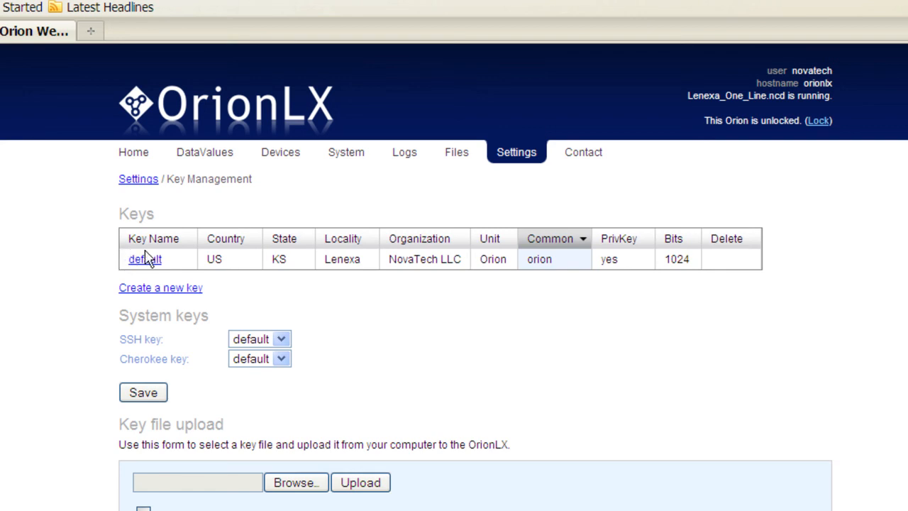
mouse_move(374, 256)
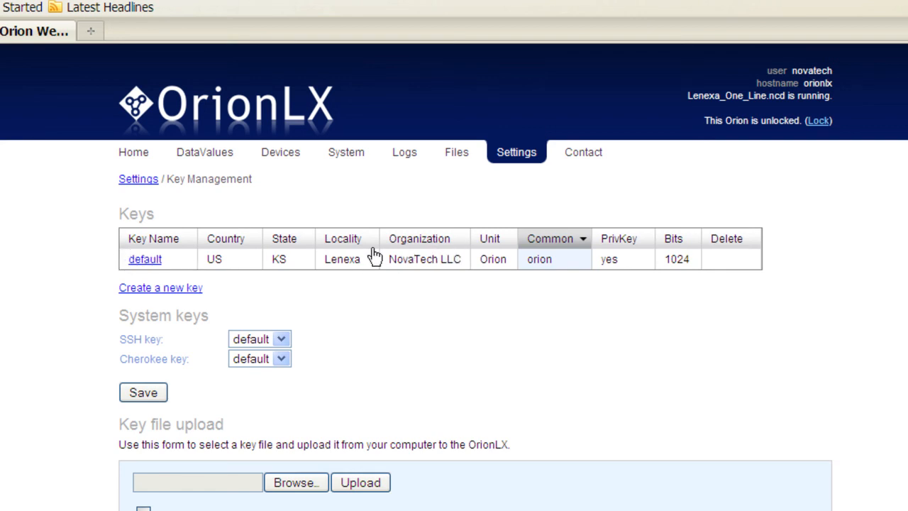
mouse_move(376, 261)
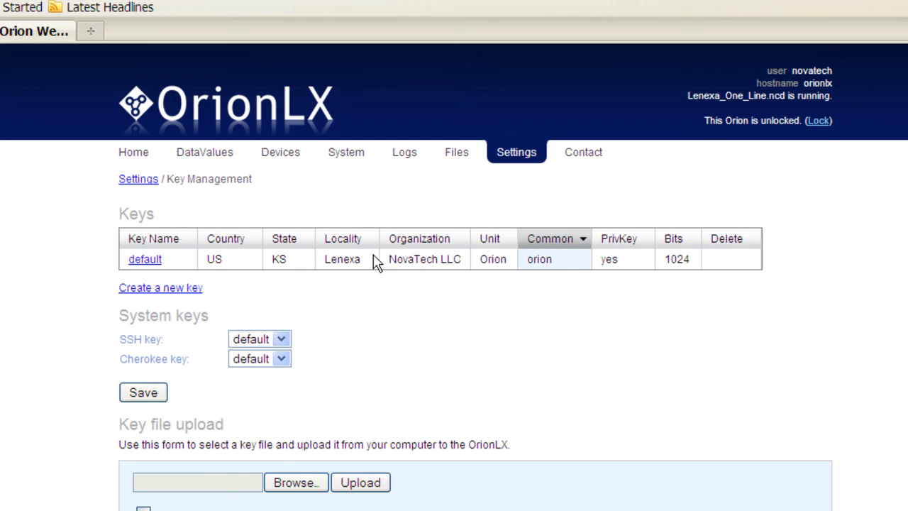
mouse_move(161, 291)
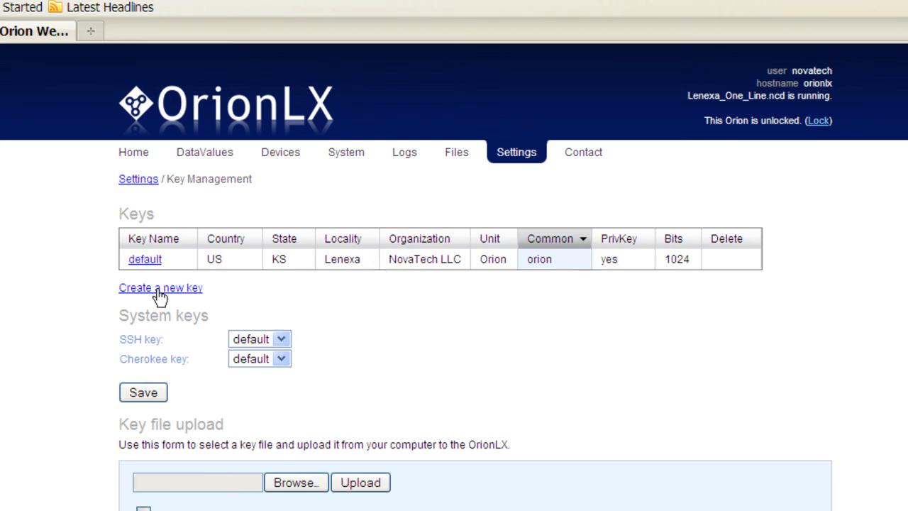
Review the new-key form, keeping 1024-bit length and self-signed, then open the Logs viewer
click(160, 287)
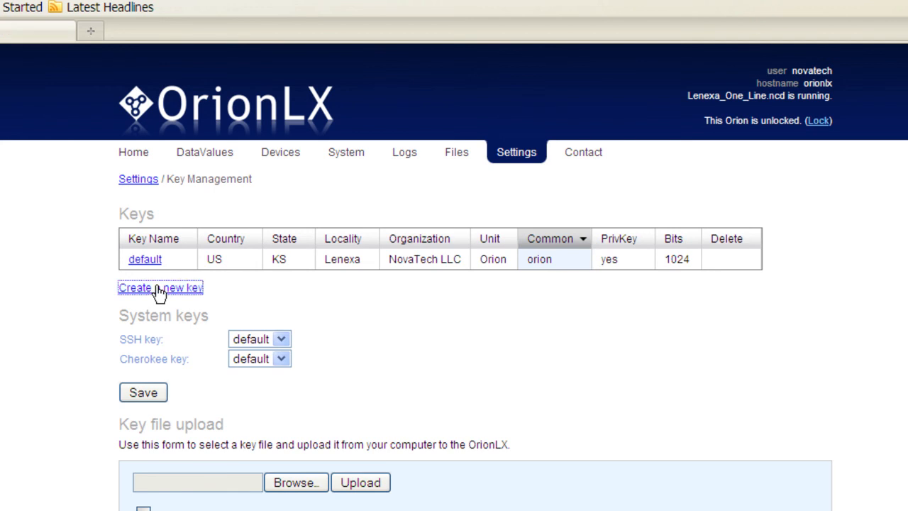
click(160, 287)
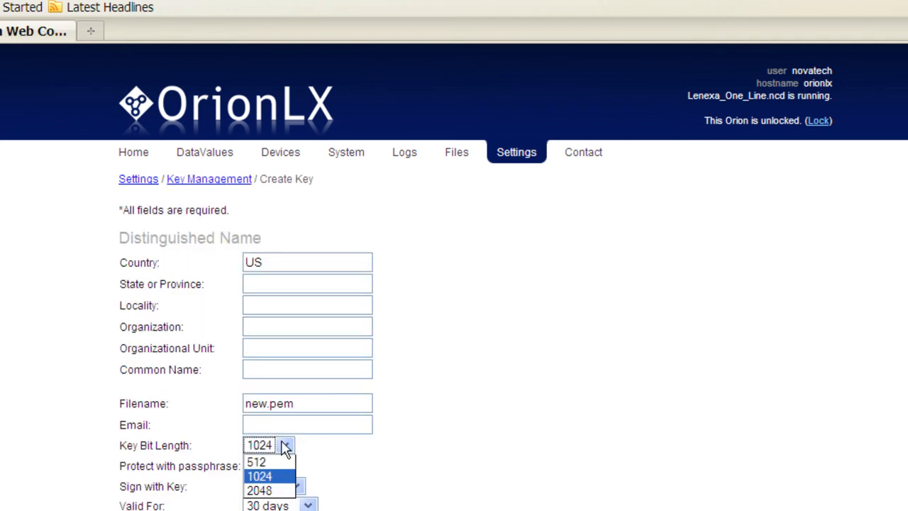
click(260, 476)
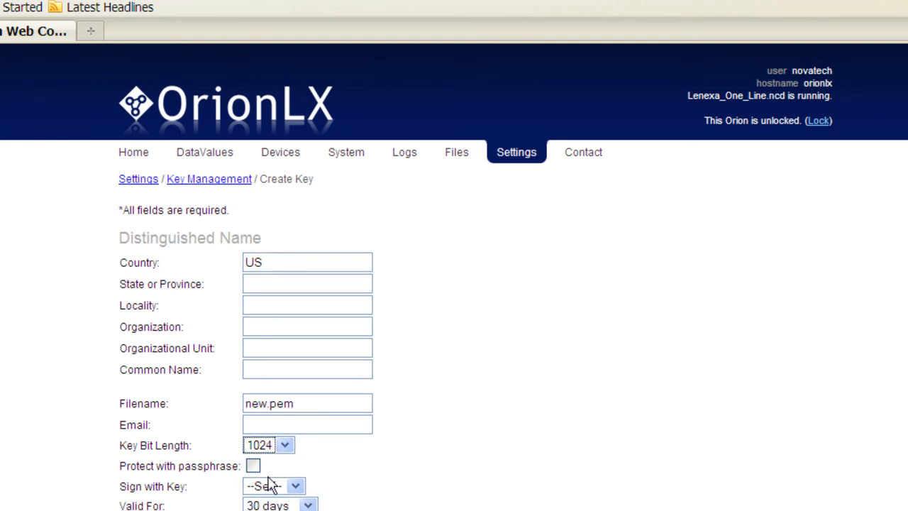
click(273, 486)
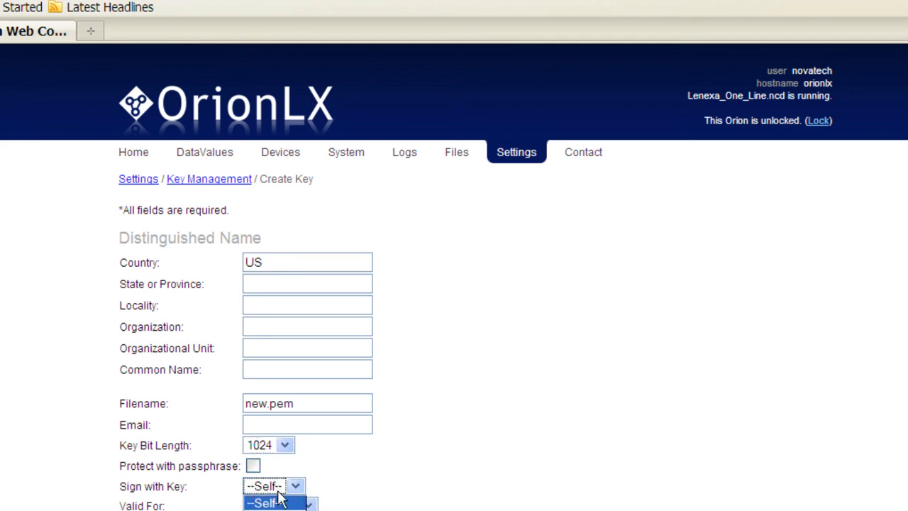
click(276, 502)
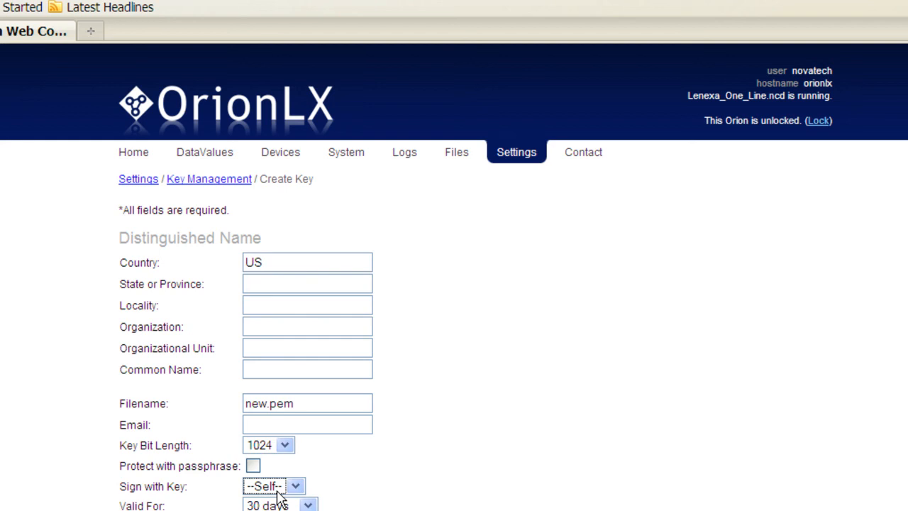
mouse_move(179, 275)
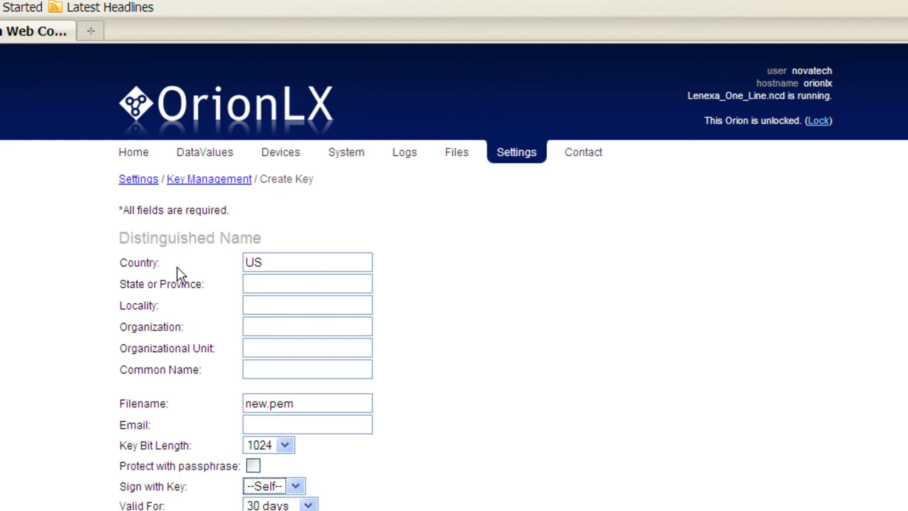
mouse_move(184, 178)
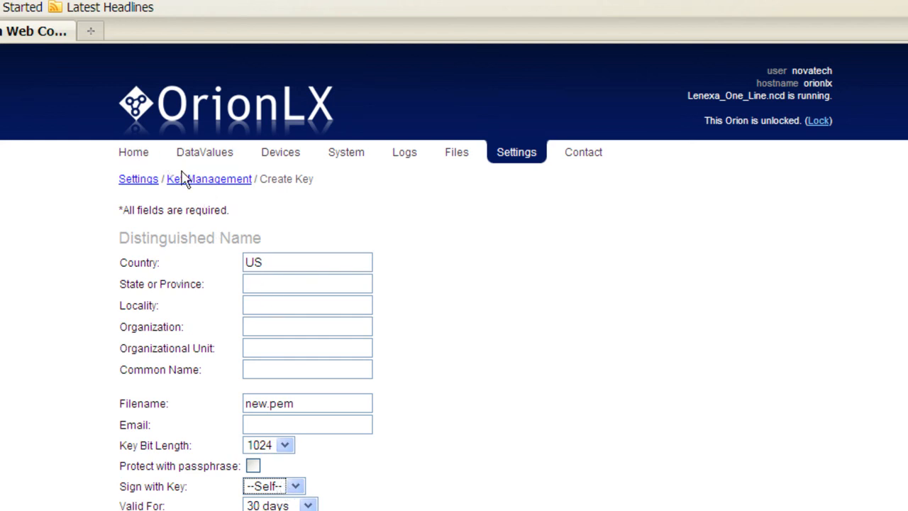
mouse_move(204, 190)
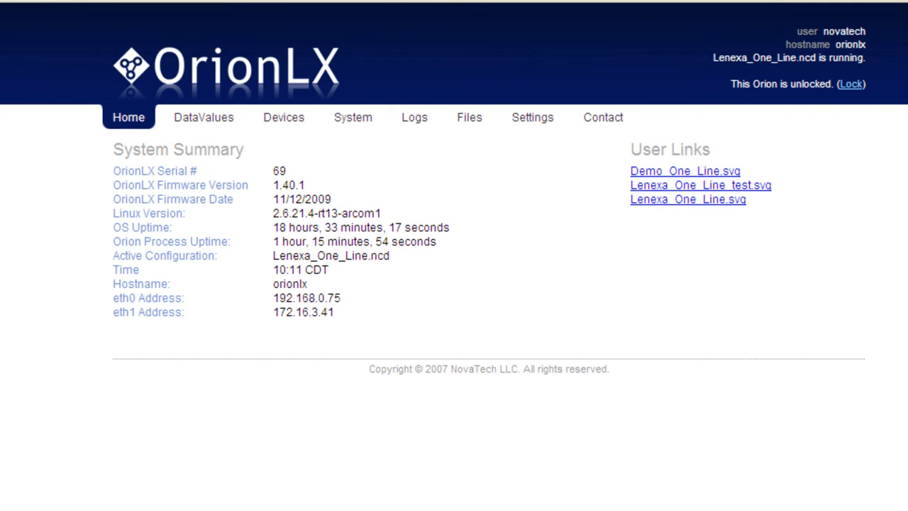
mouse_move(414, 117)
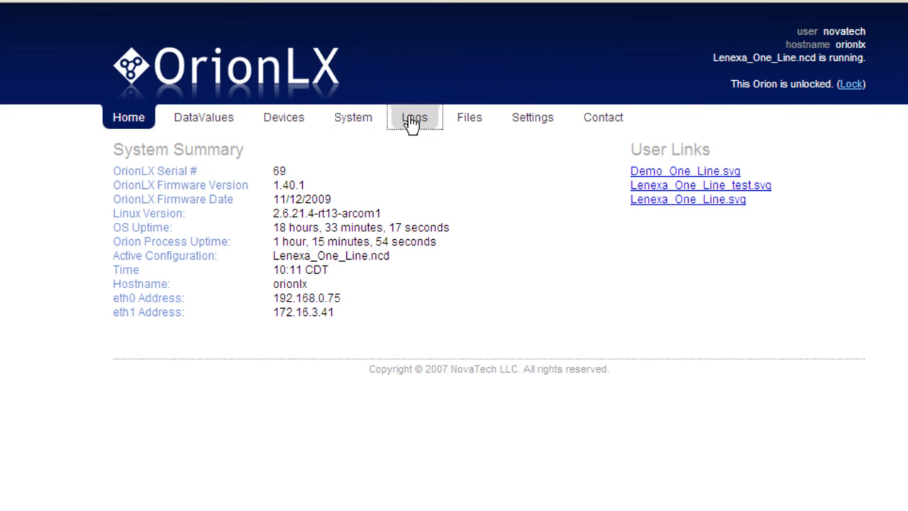
click(415, 117)
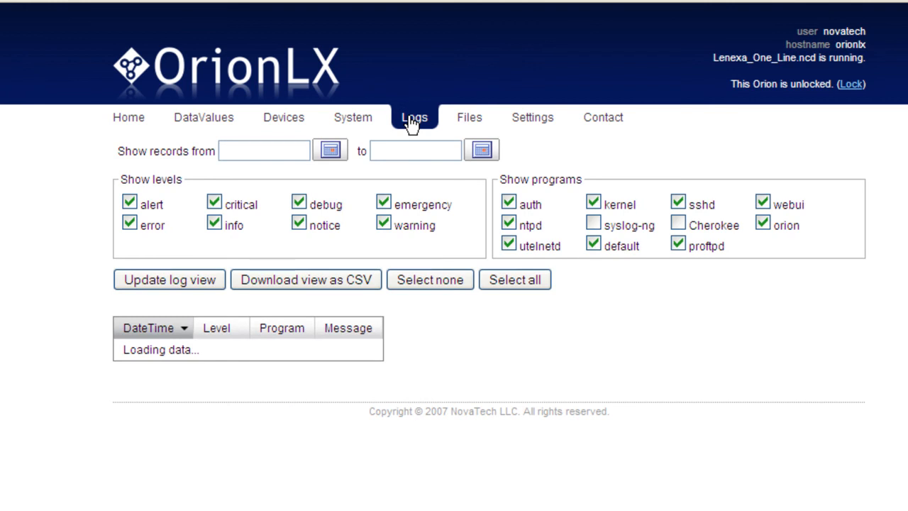
click(169, 278)
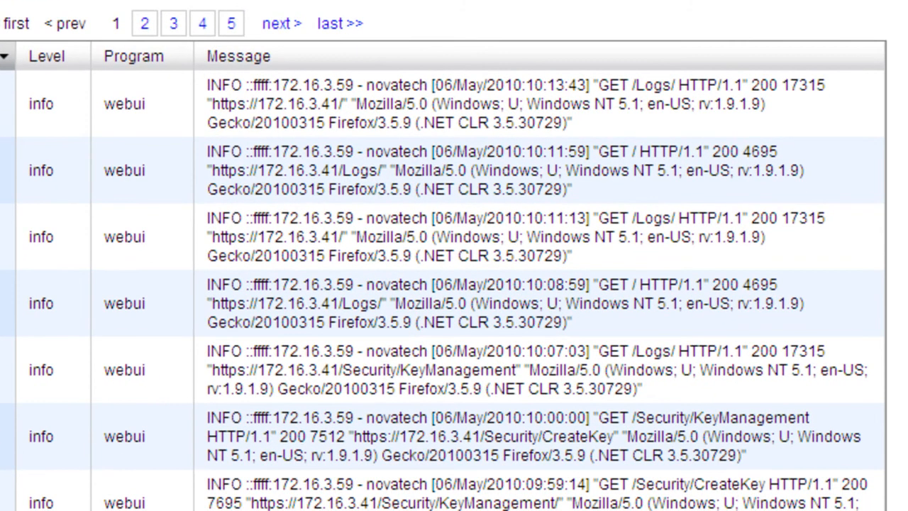
mouse_move(208, 88)
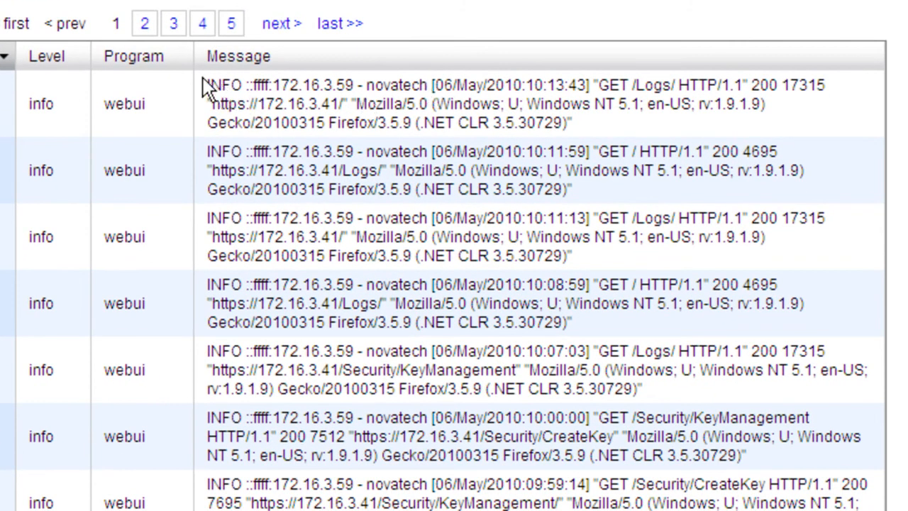
drag(208, 84, 521, 105)
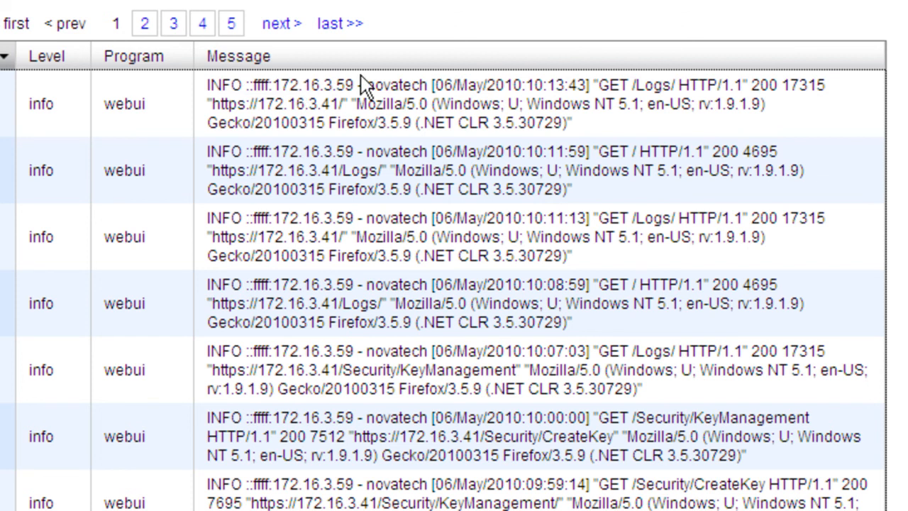
double_click(373, 85)
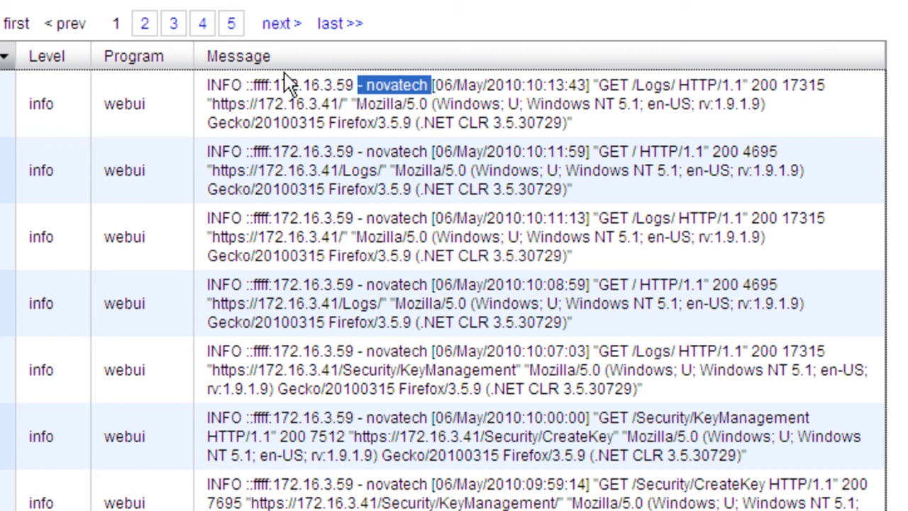
double_click(296, 85)
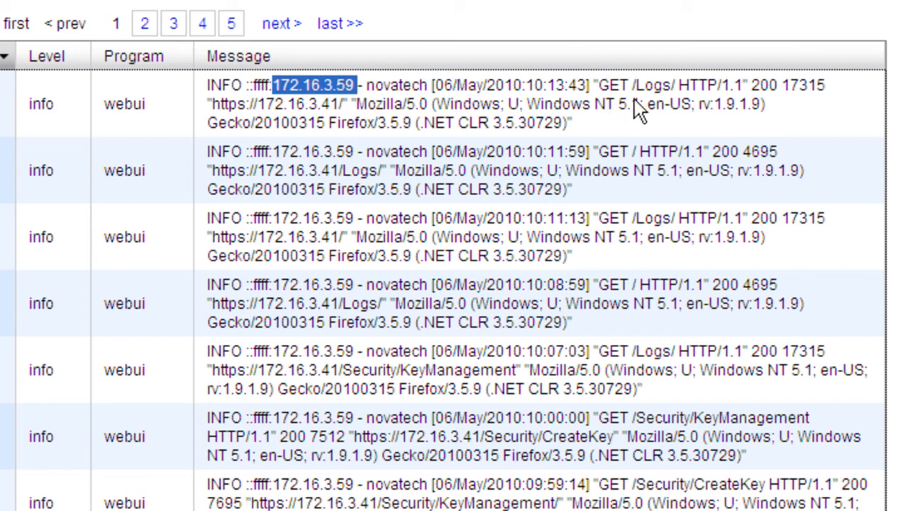
mouse_move(730, 95)
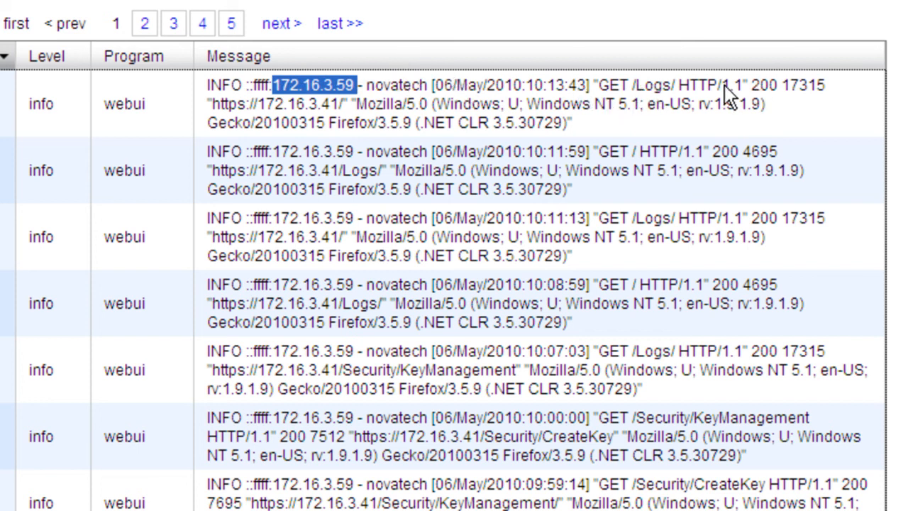
mouse_move(631, 92)
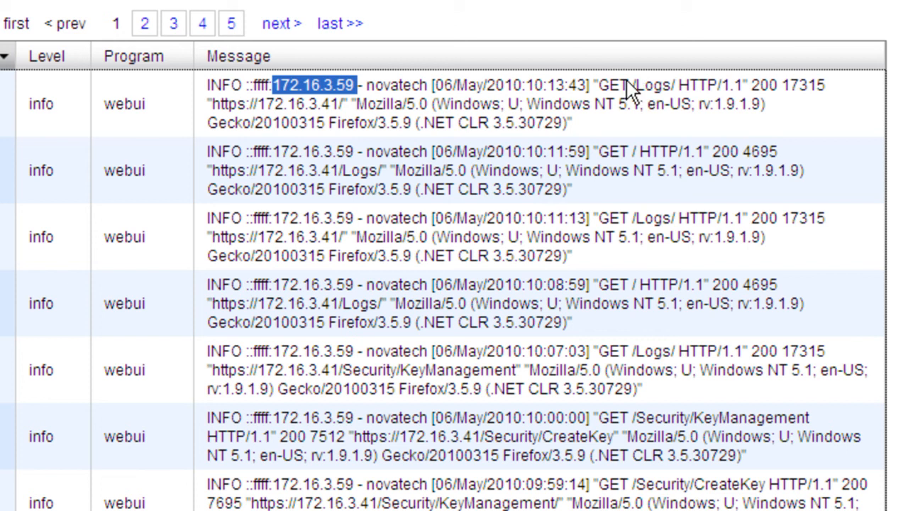
double_click(653, 85)
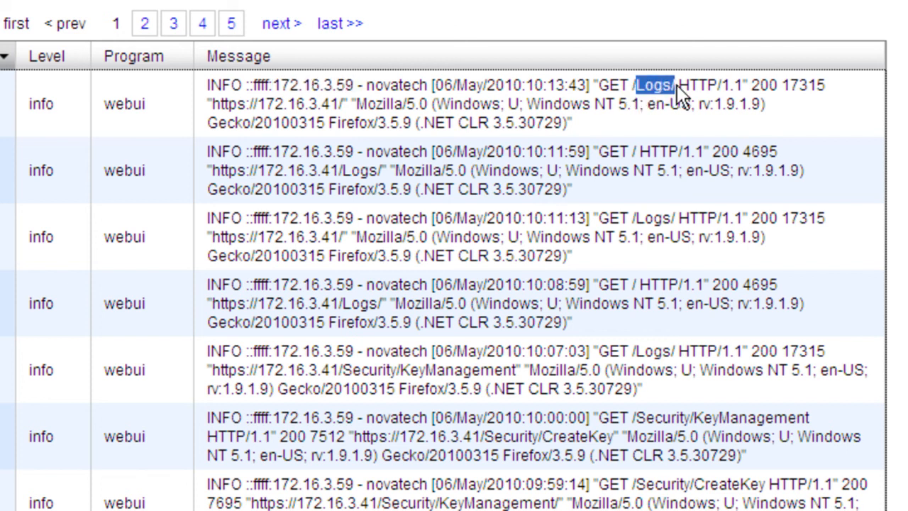
mouse_move(751, 165)
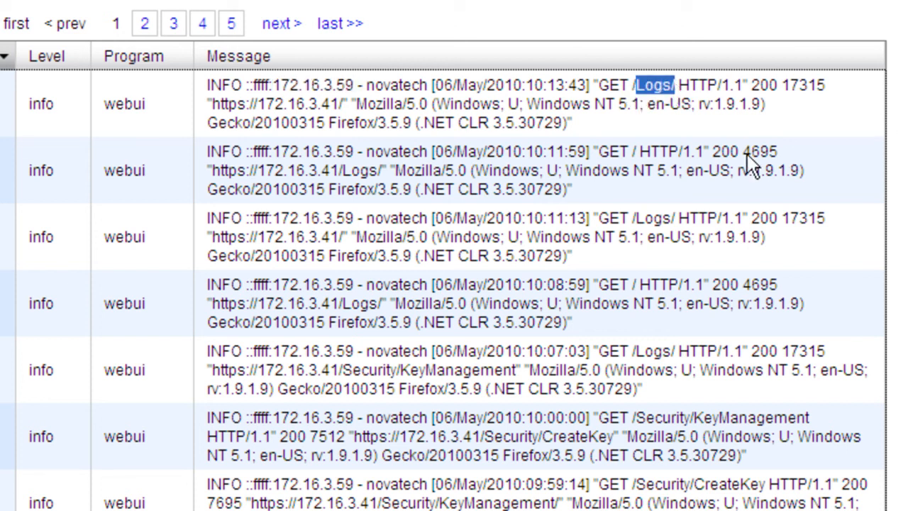
mouse_move(642, 103)
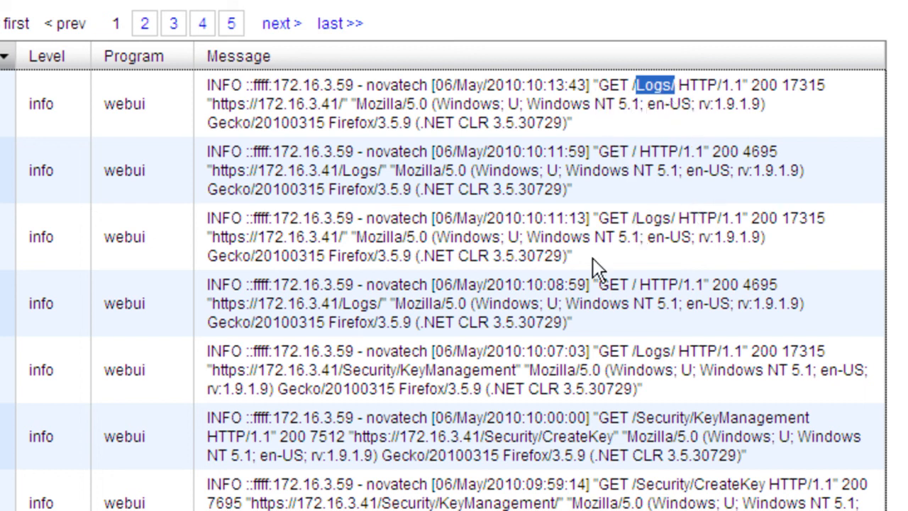
mouse_move(628, 385)
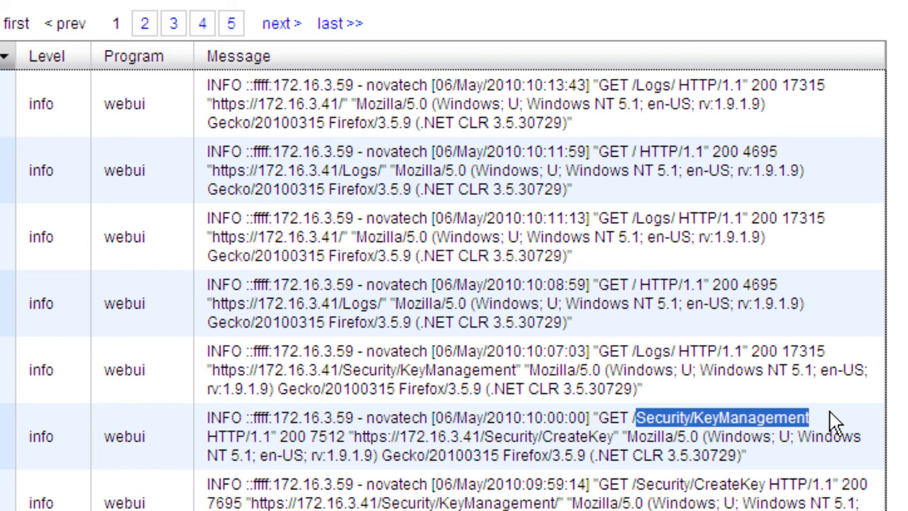
scroll(up, 3)
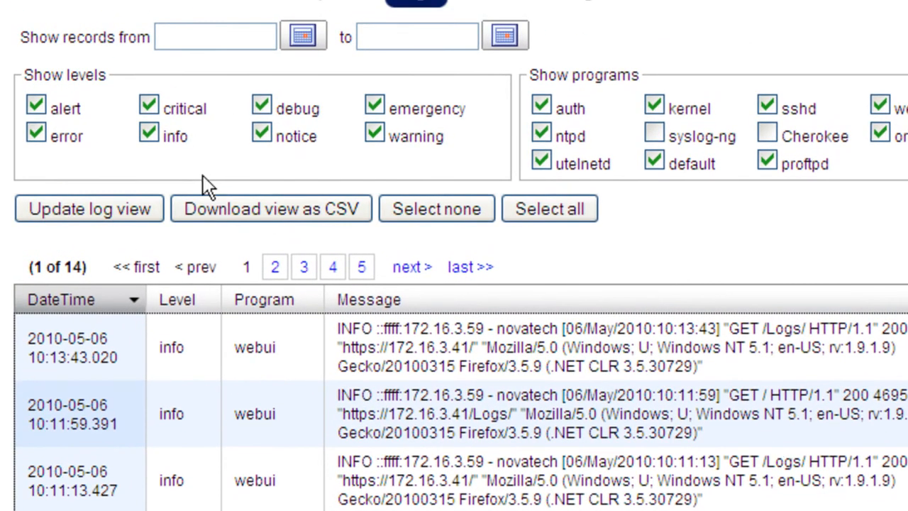
mouse_move(271, 209)
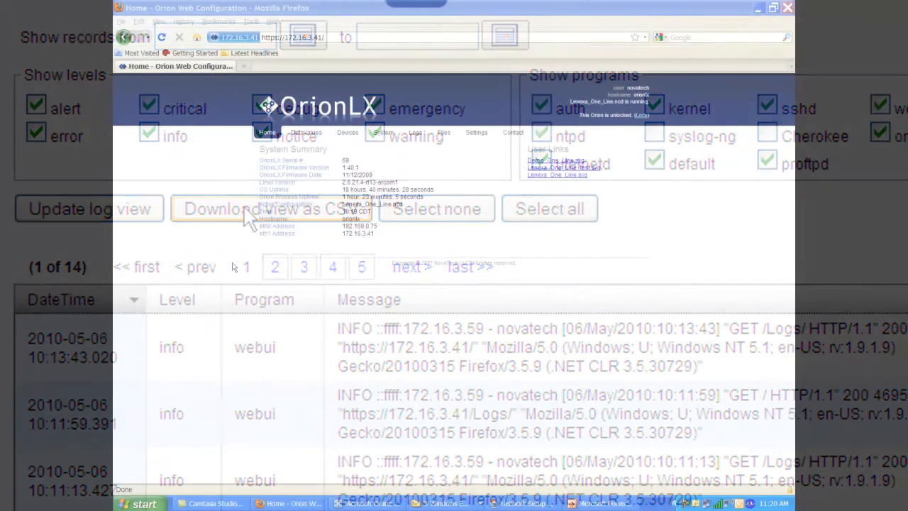
Go from Home through Settings to the Services page to check Telnet, FTP and HTTP are disabled
click(268, 132)
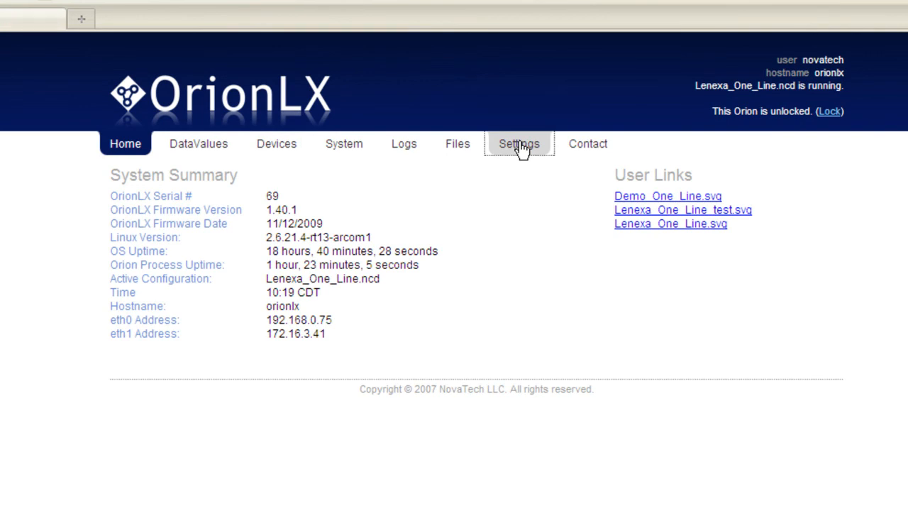
click(519, 144)
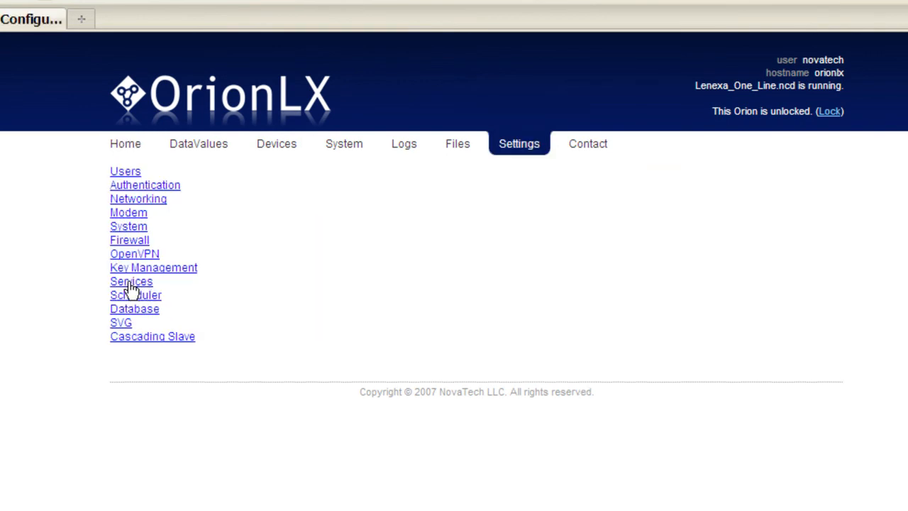
click(131, 281)
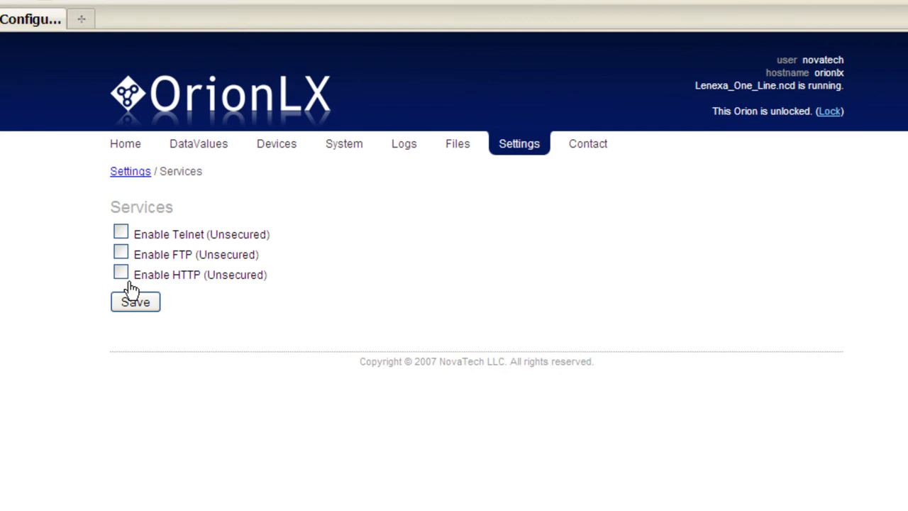